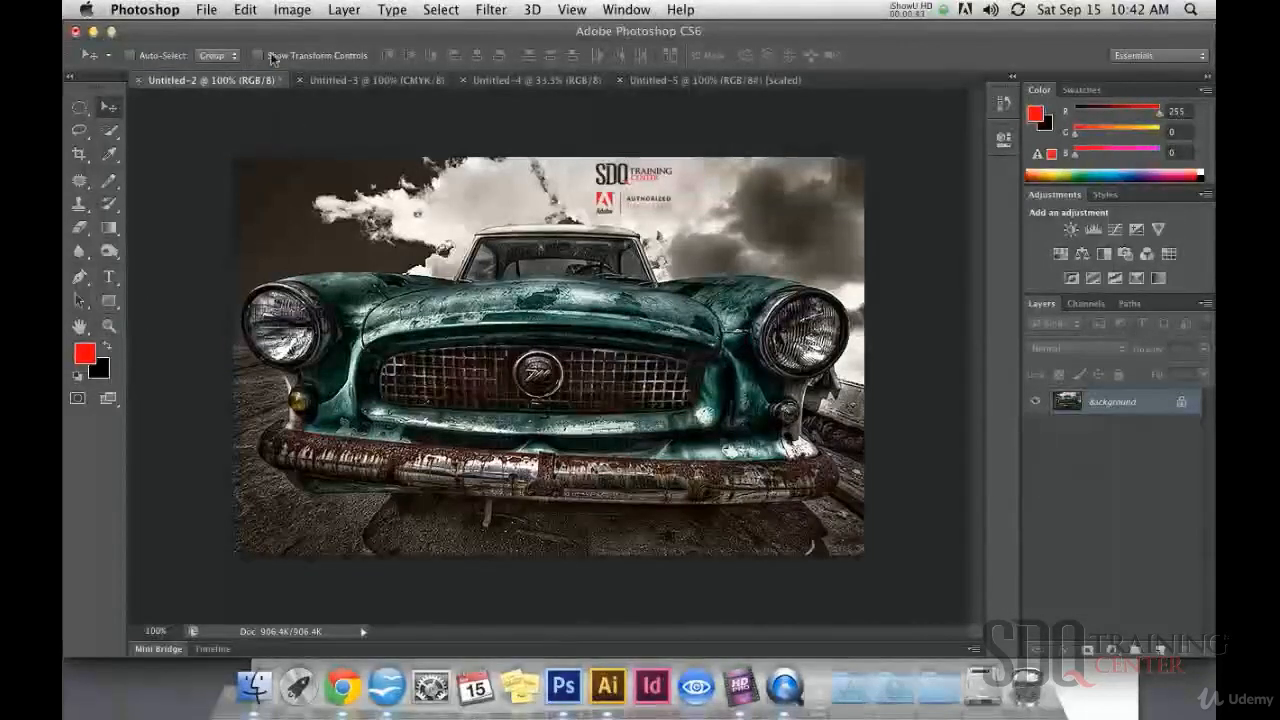
- Set the canvas size to 5 by 5 inches anchored at the centre, accepting the clipping warning
{"action": "left_click", "coordinate": [292, 9]}
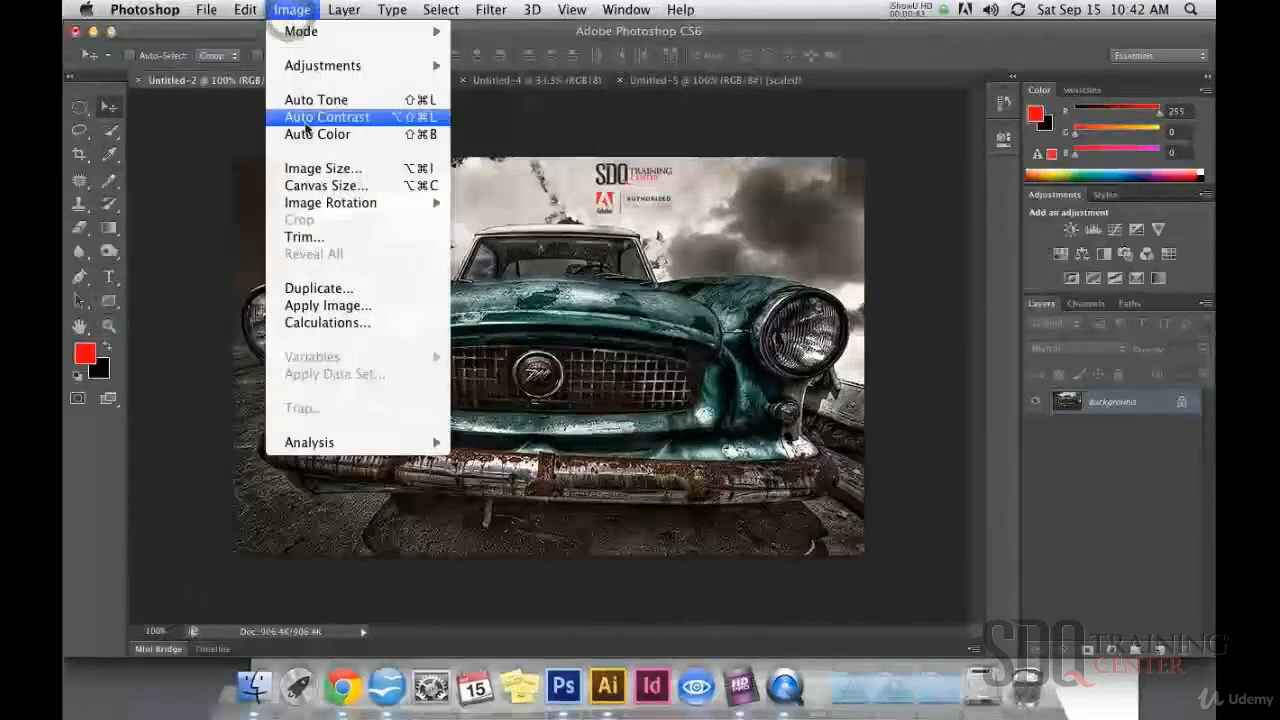
{"action": "mouse_move", "coordinate": [325, 185]}
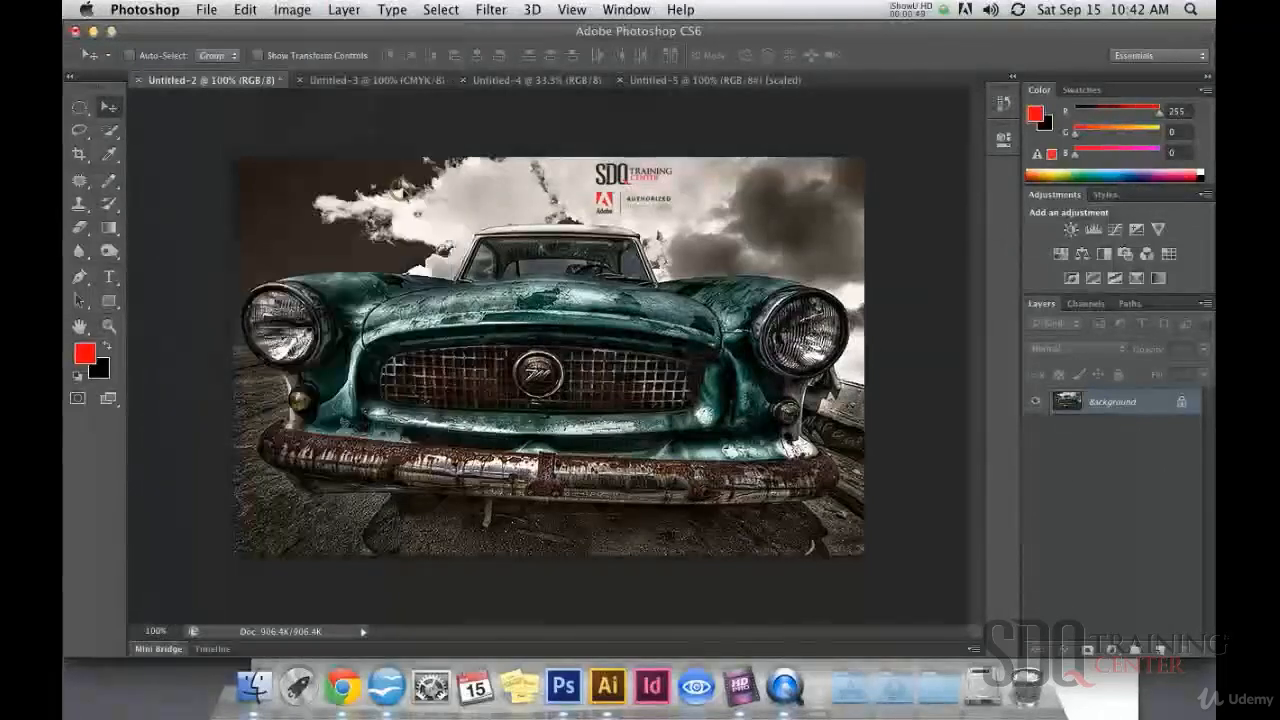
{"action": "left_click", "coordinate": [292, 9]}
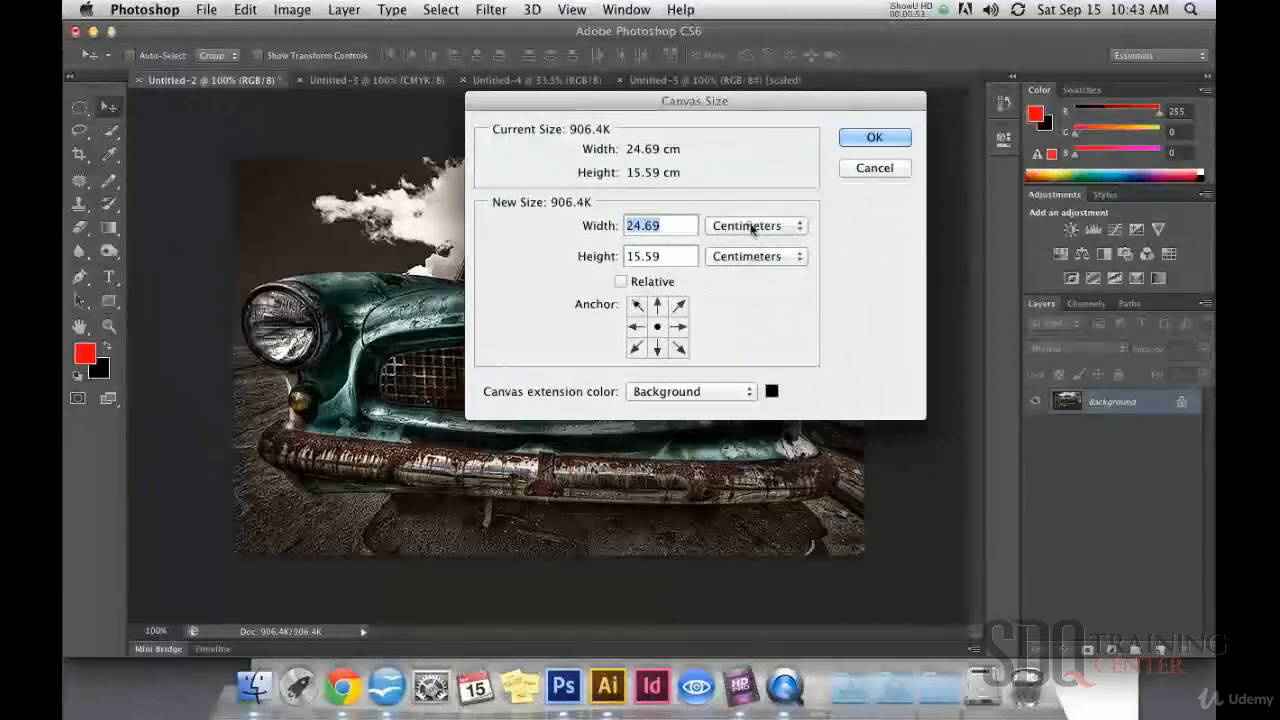
{"action": "left_click", "coordinate": [756, 225]}
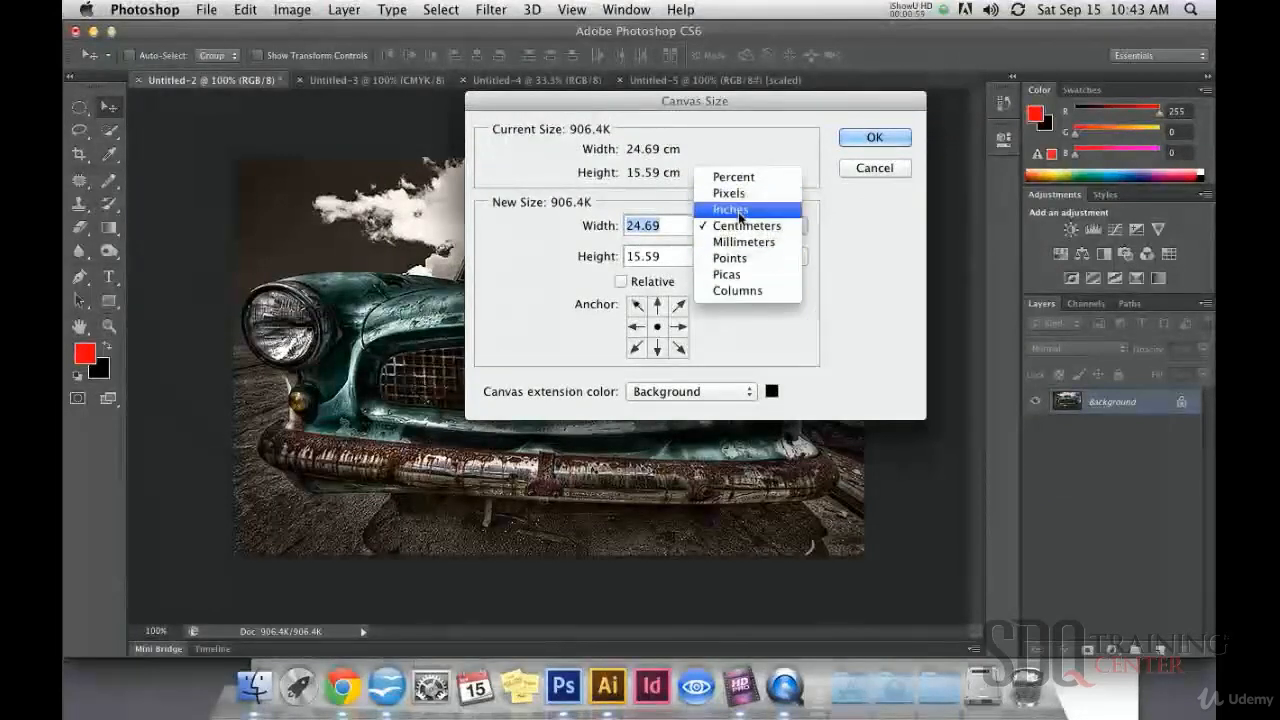
{"action": "left_click", "coordinate": [730, 209]}
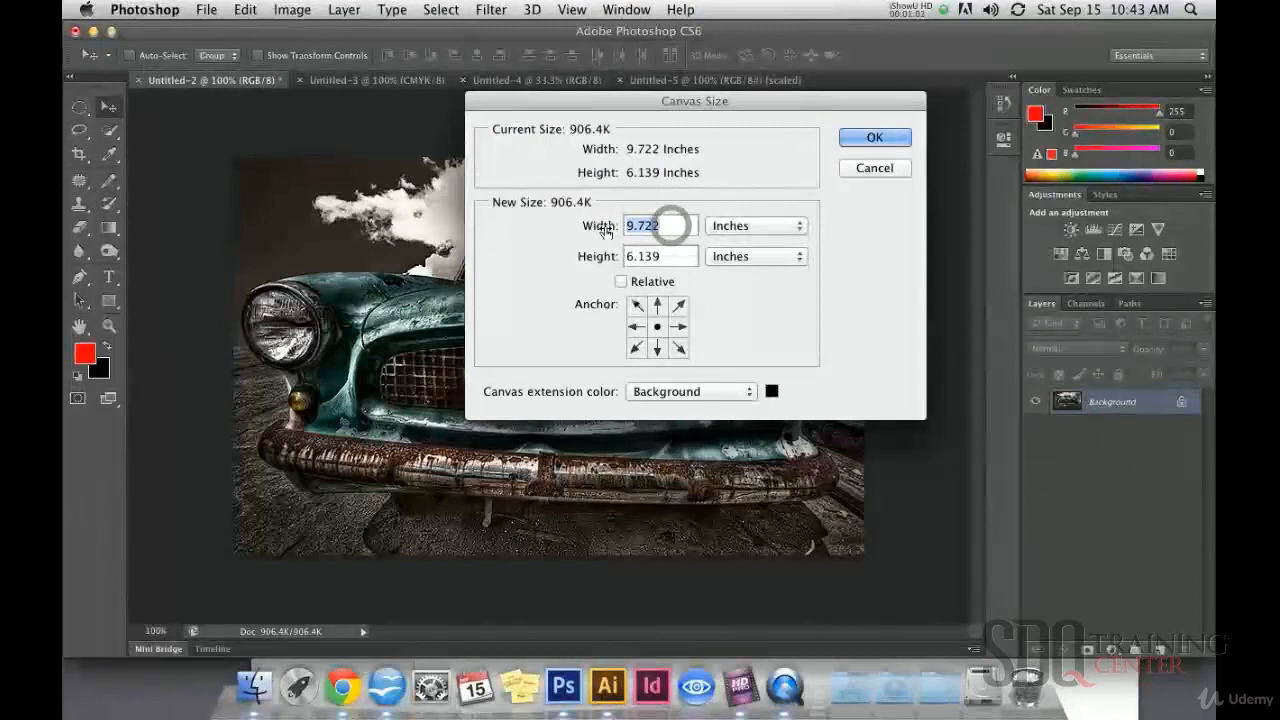
{"action": "type", "text": "5"}
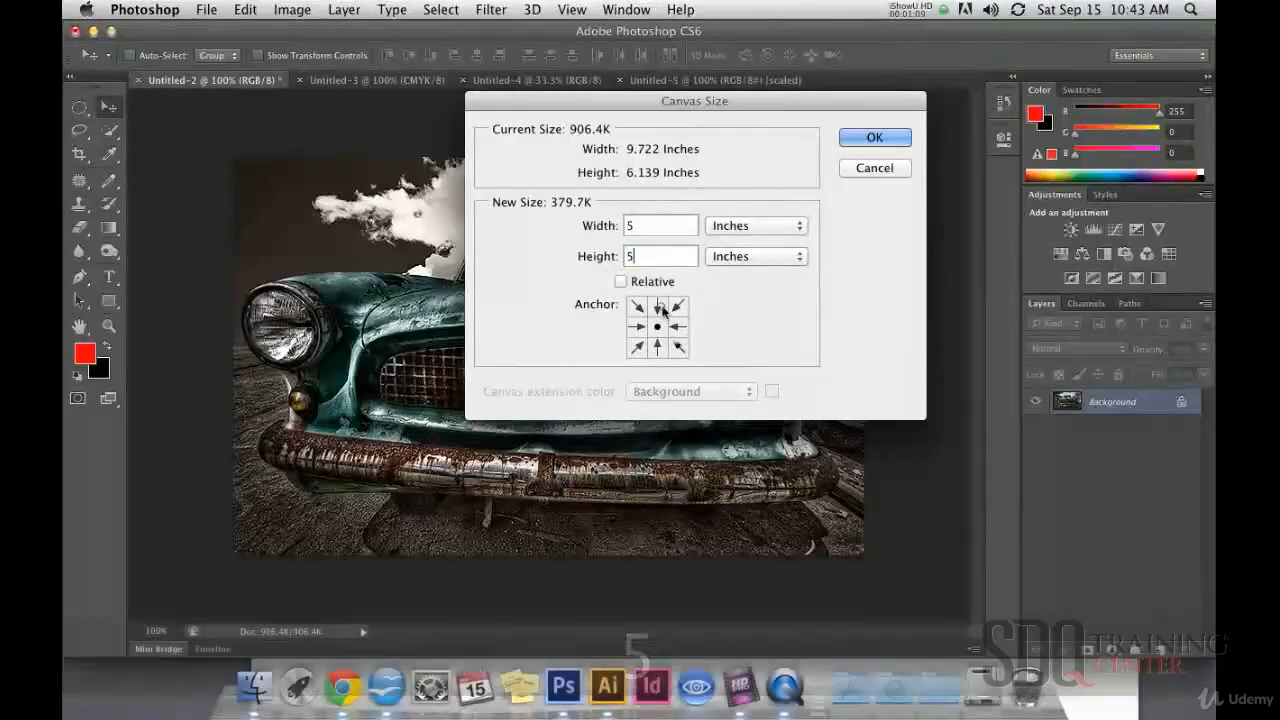
{"action": "left_click", "coordinate": [657, 326]}
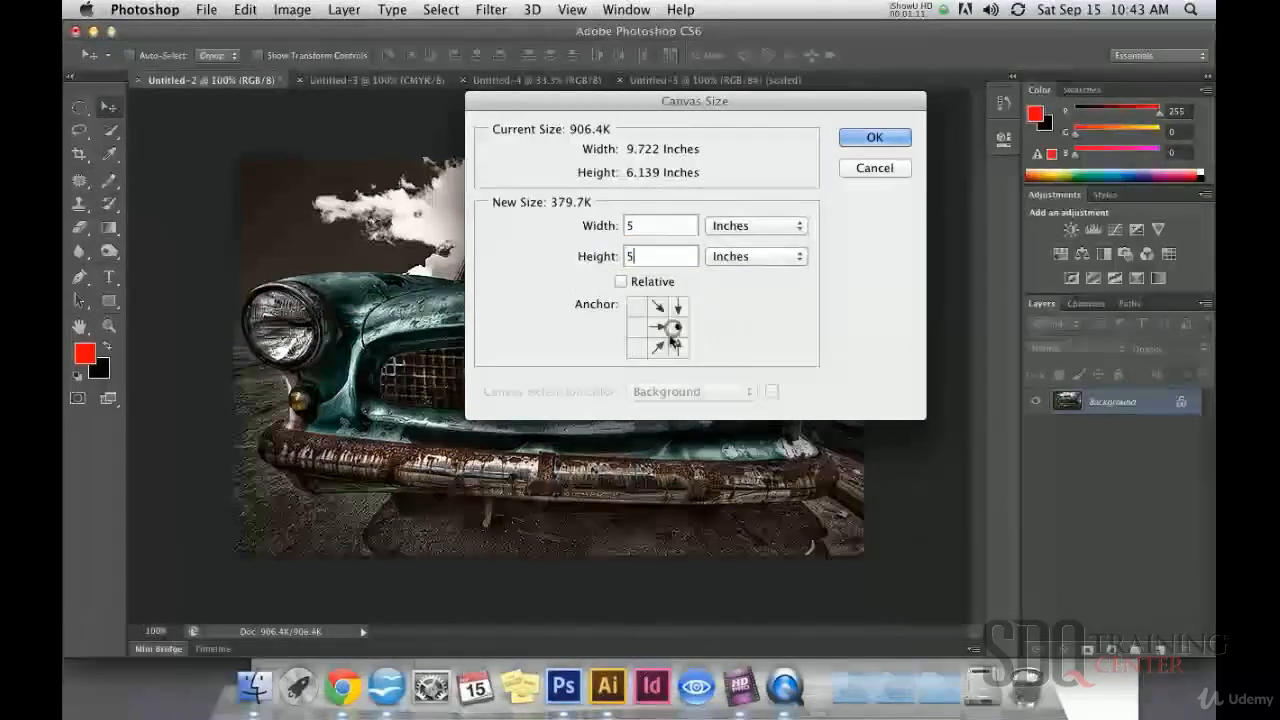
{"action": "left_click", "coordinate": [657, 325]}
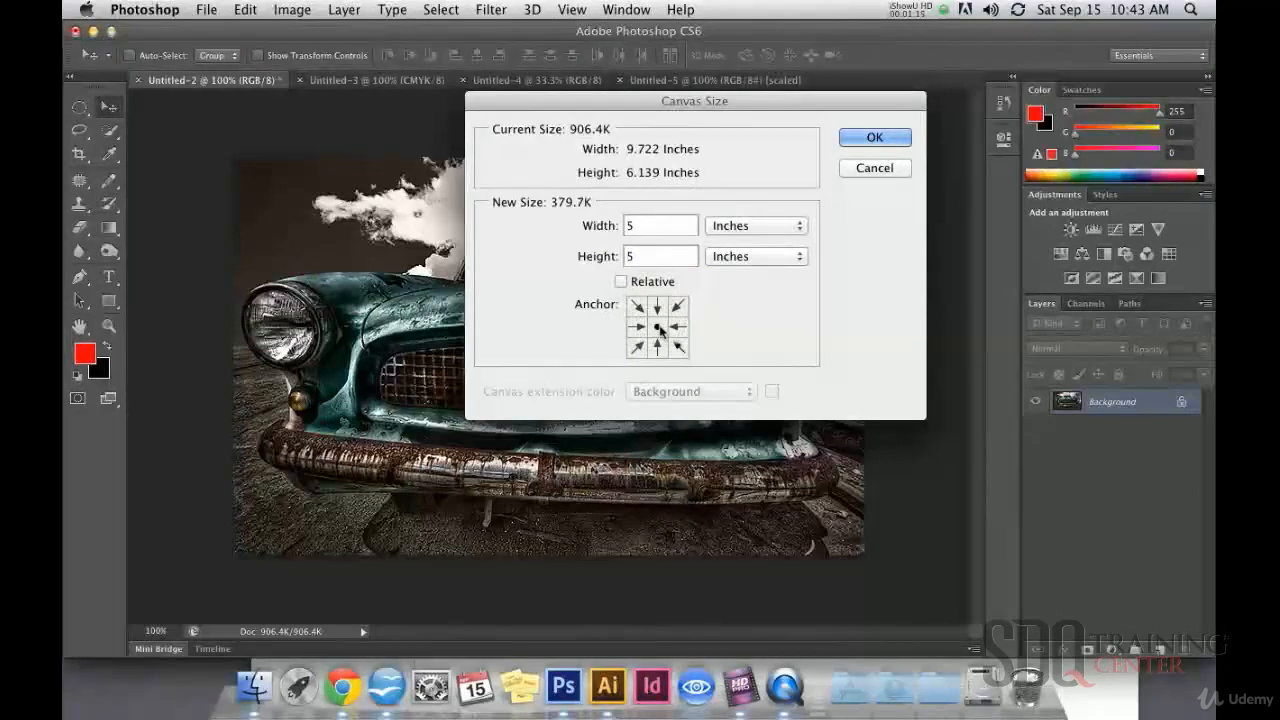
{"action": "left_click", "coordinate": [658, 327]}
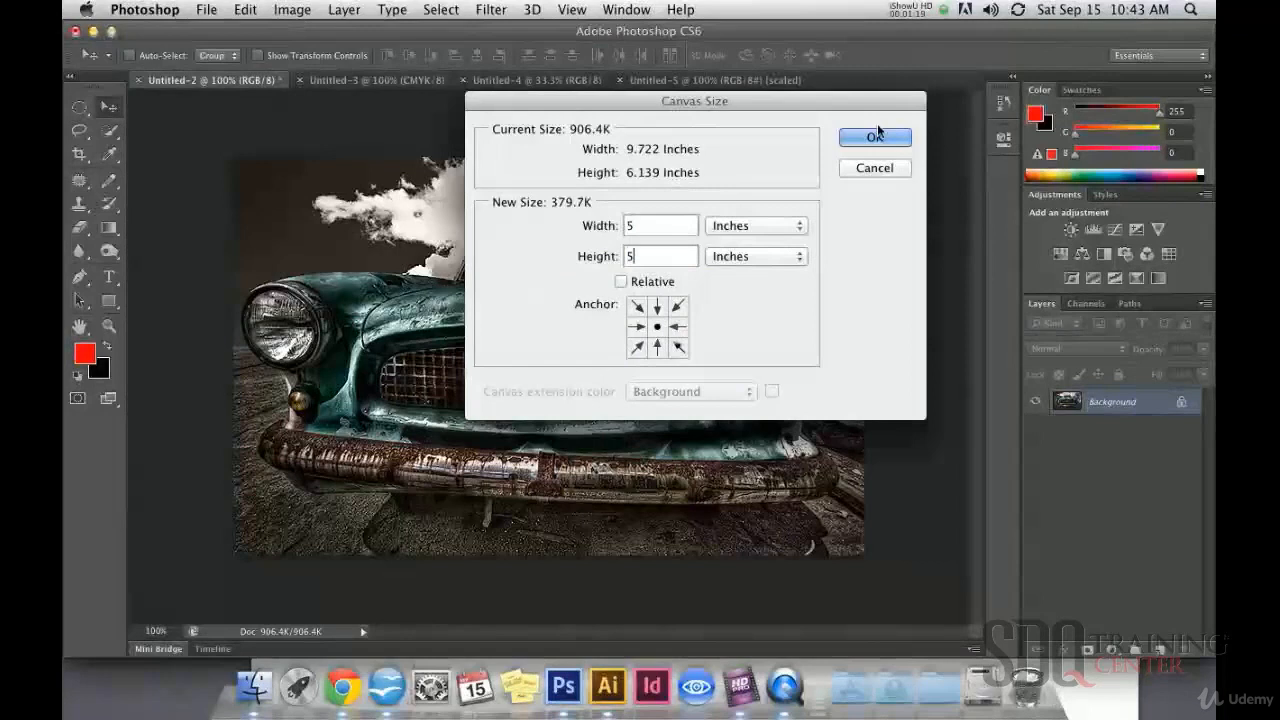
{"action": "left_click", "coordinate": [874, 137]}
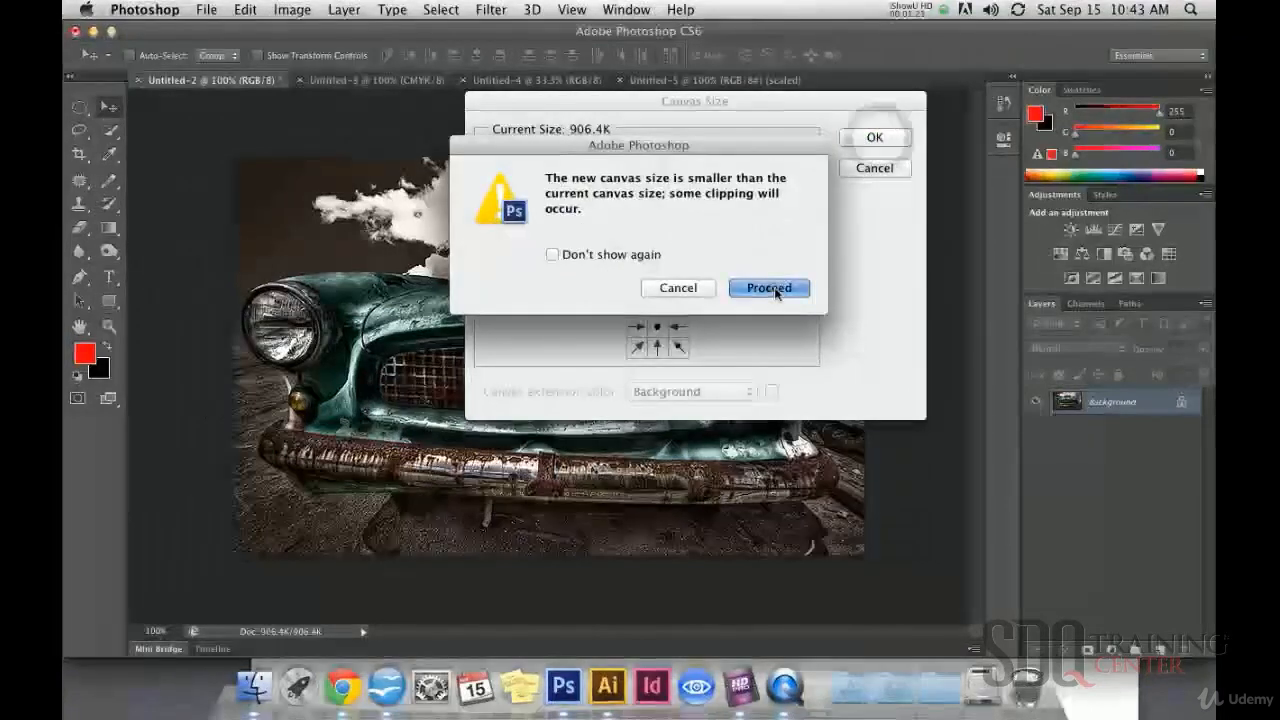
{"action": "left_click", "coordinate": [768, 288]}
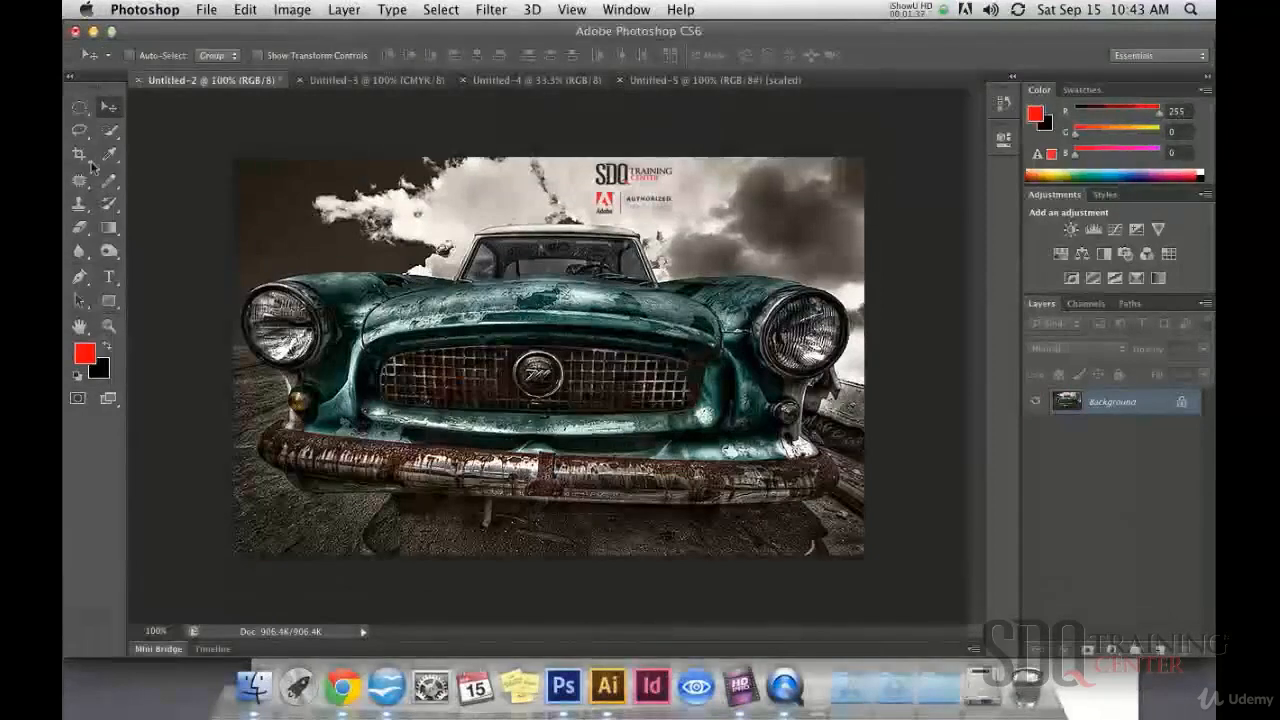
{"action": "mouse_move", "coordinate": [79, 156]}
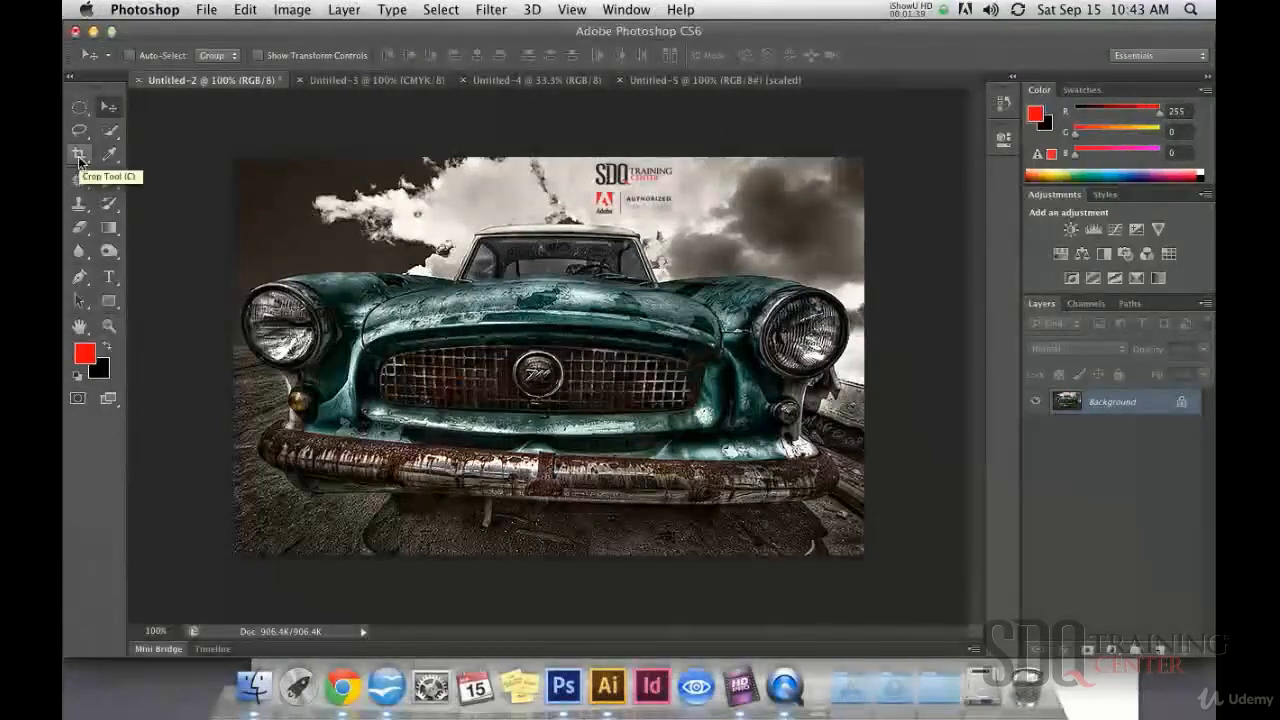
- Crop the photo in from the left, right and bottom to the windshield and grille, removing the bumper
{"action": "left_click", "coordinate": [79, 154]}
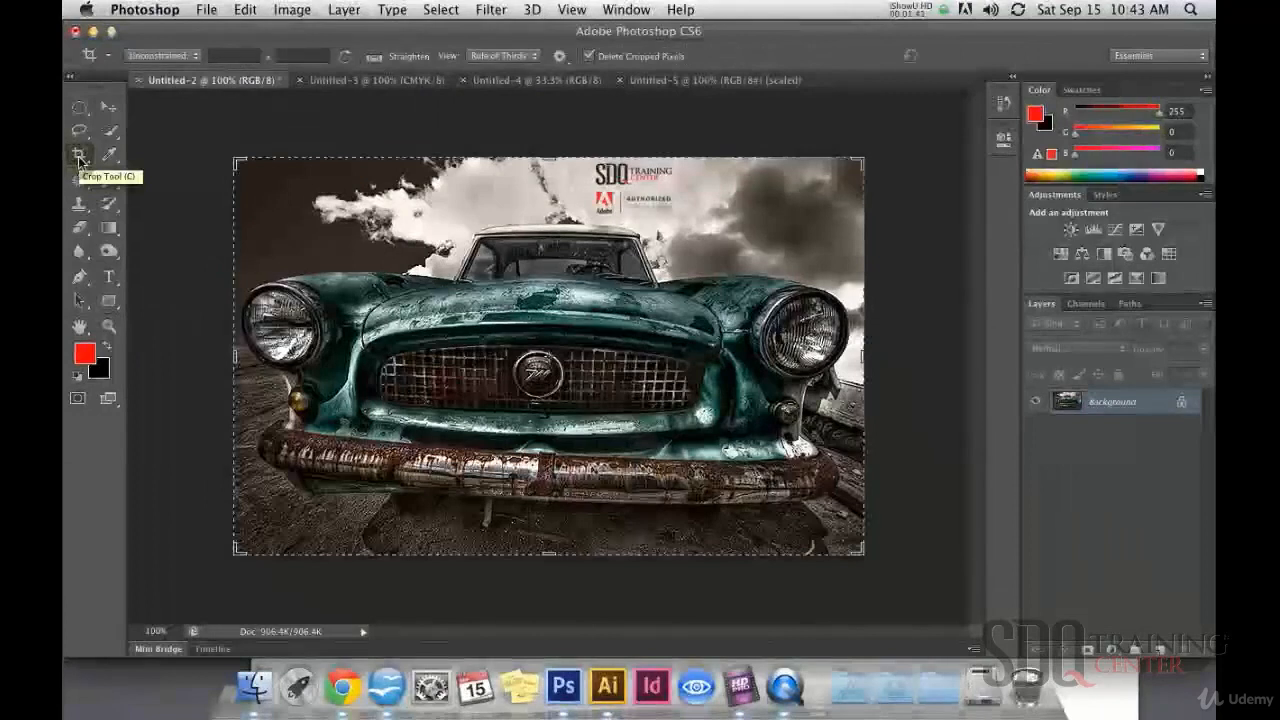
{"action": "left_click_drag", "start_coordinate": [240, 355], "coordinate": [290, 355]}
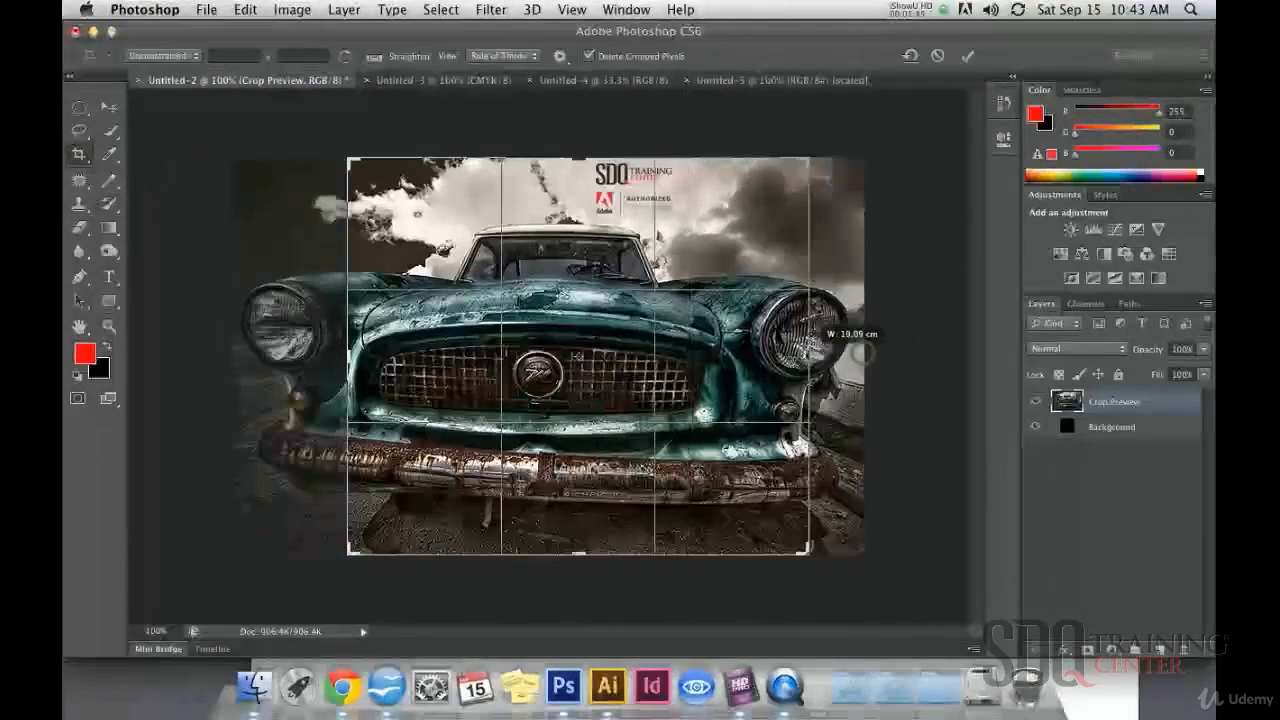
{"action": "left_click_drag", "start_coordinate": [865, 360], "coordinate": [755, 360]}
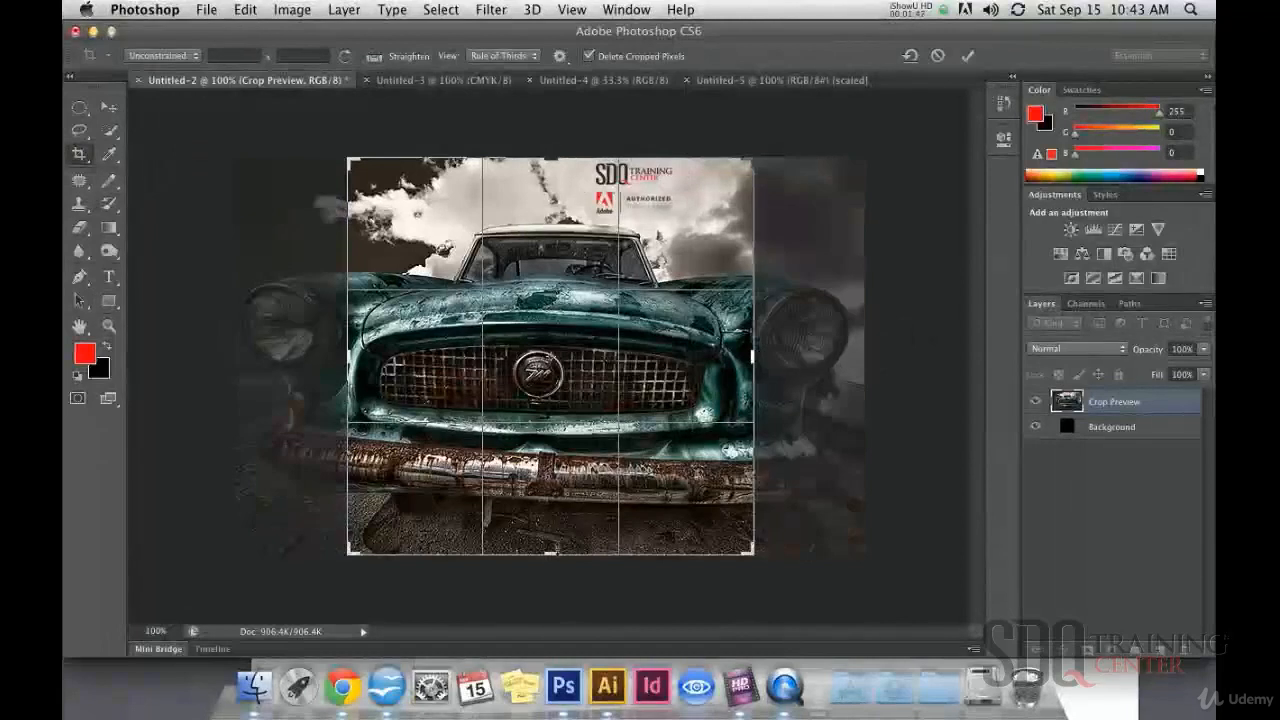
{"action": "left_click_drag", "start_coordinate": [550, 558], "coordinate": [550, 430]}
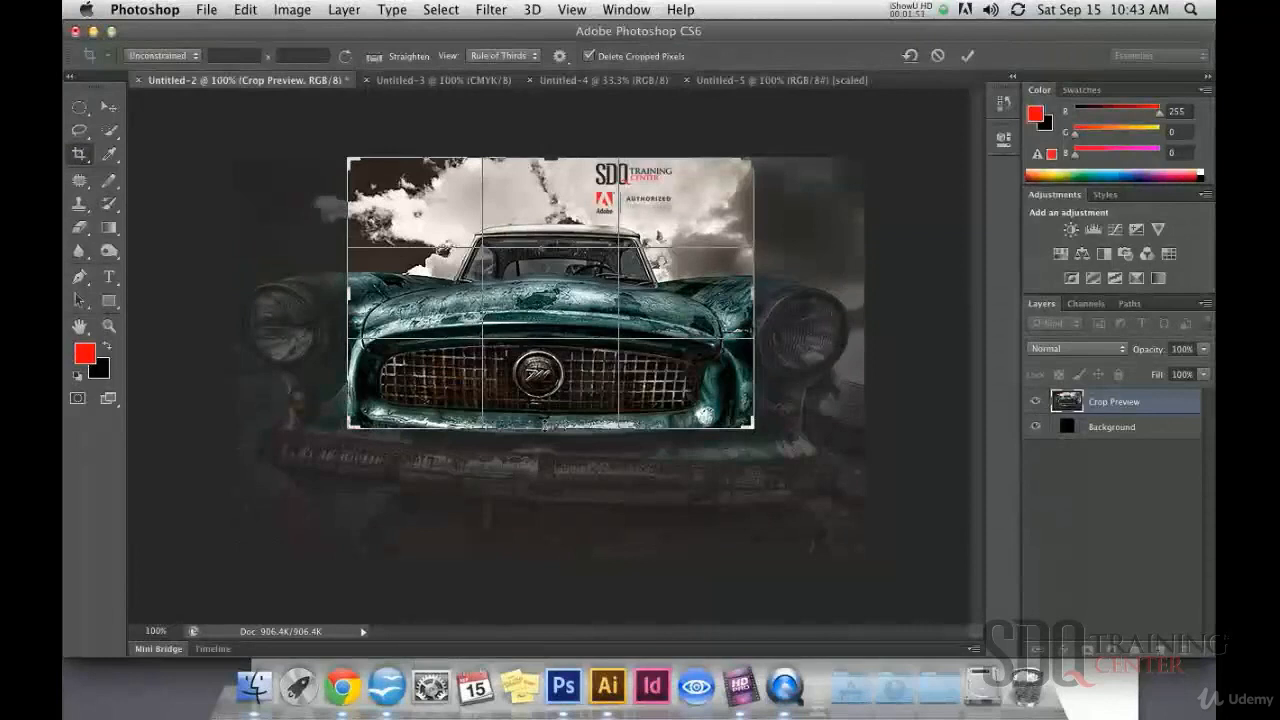
{"action": "left_click", "coordinate": [967, 55]}
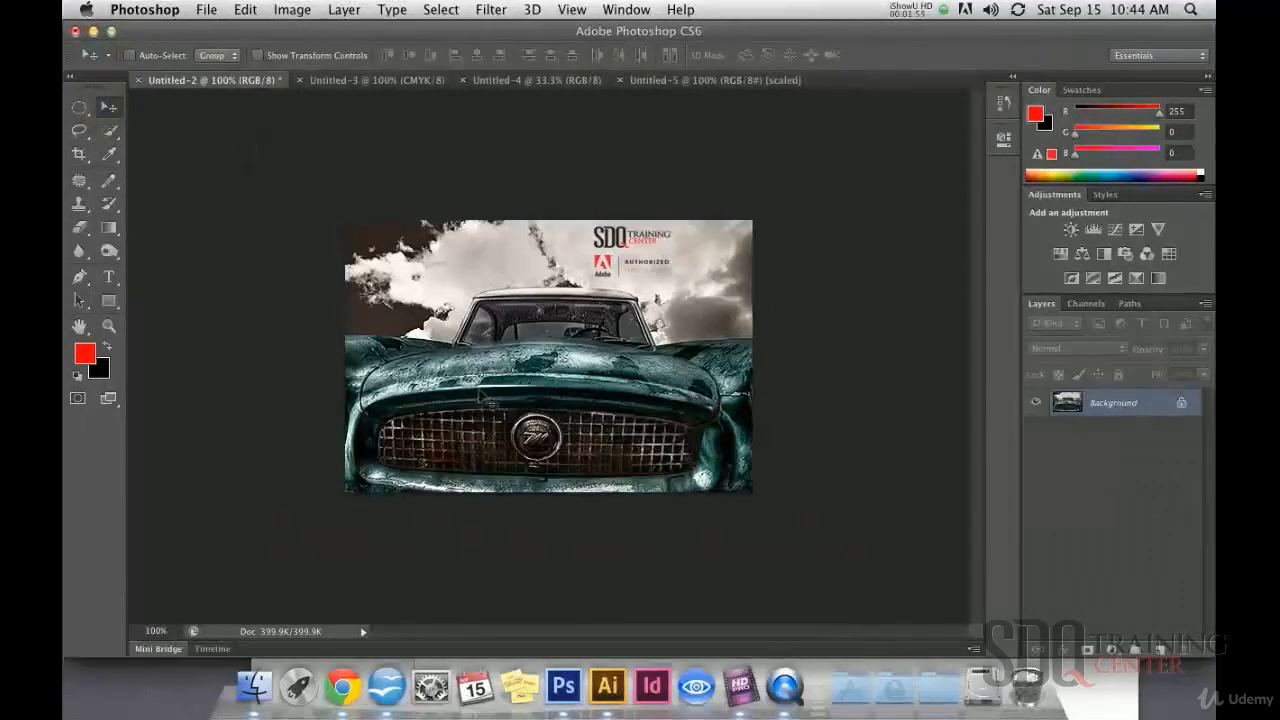
- Check the cropped photo's canvas size in inches and close the dialog without changes
{"action": "left_click", "coordinate": [291, 9]}
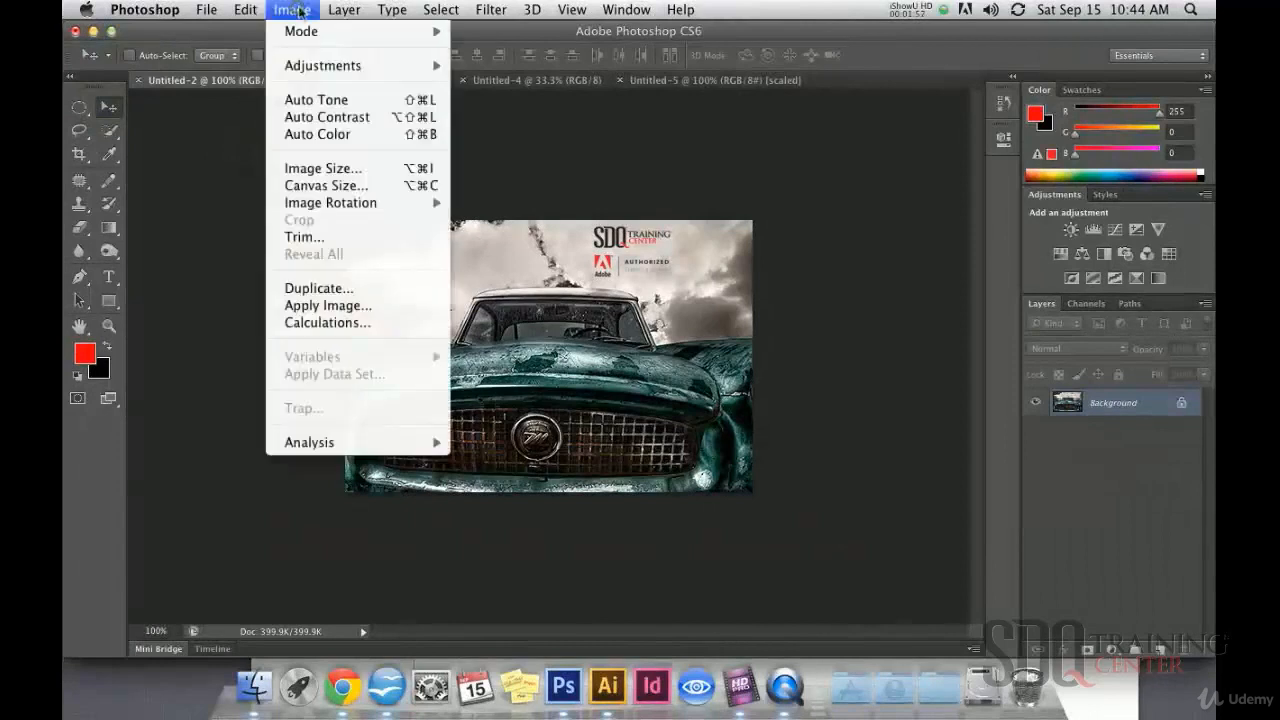
{"action": "left_click", "coordinate": [326, 185]}
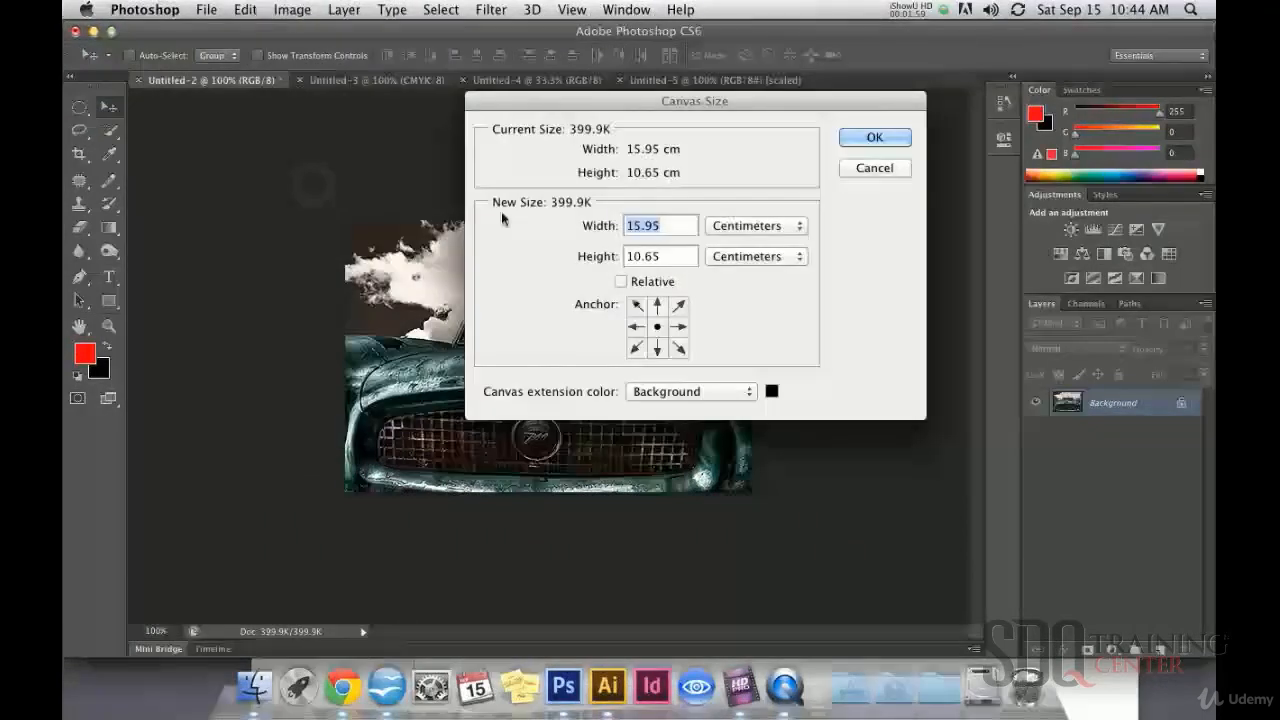
{"action": "left_click", "coordinate": [755, 225]}
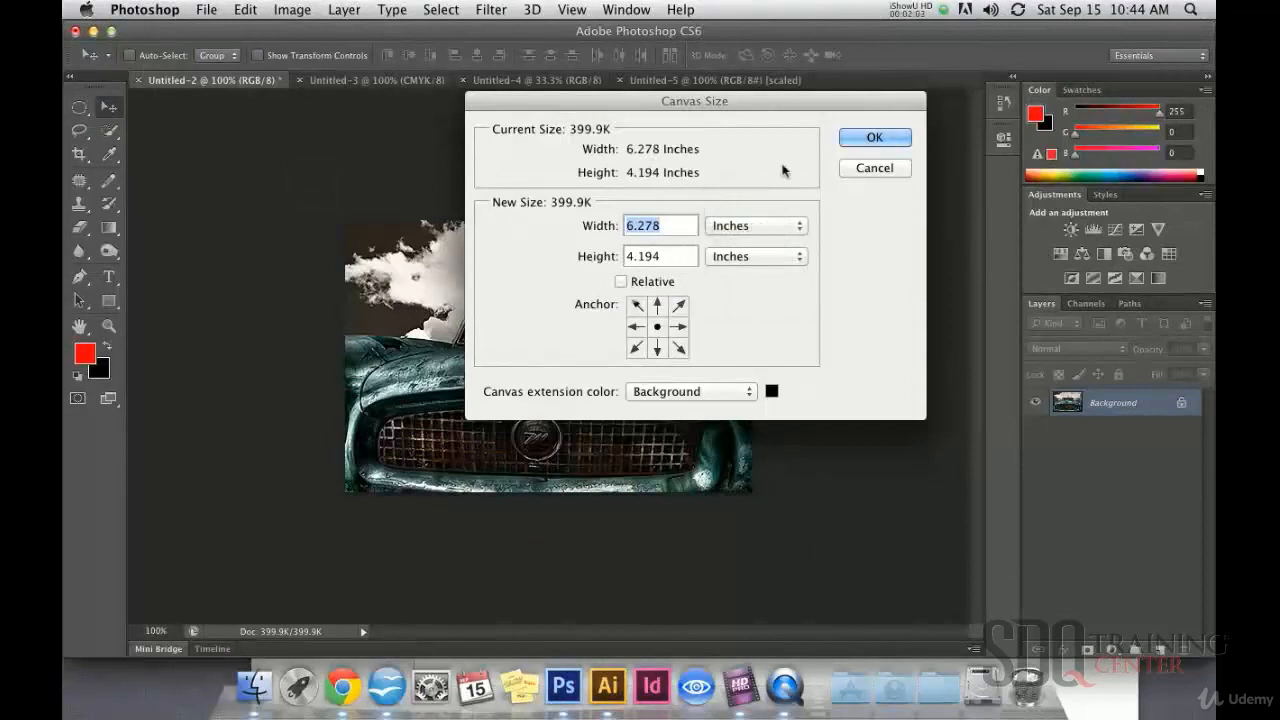
{"action": "left_click", "coordinate": [873, 137]}
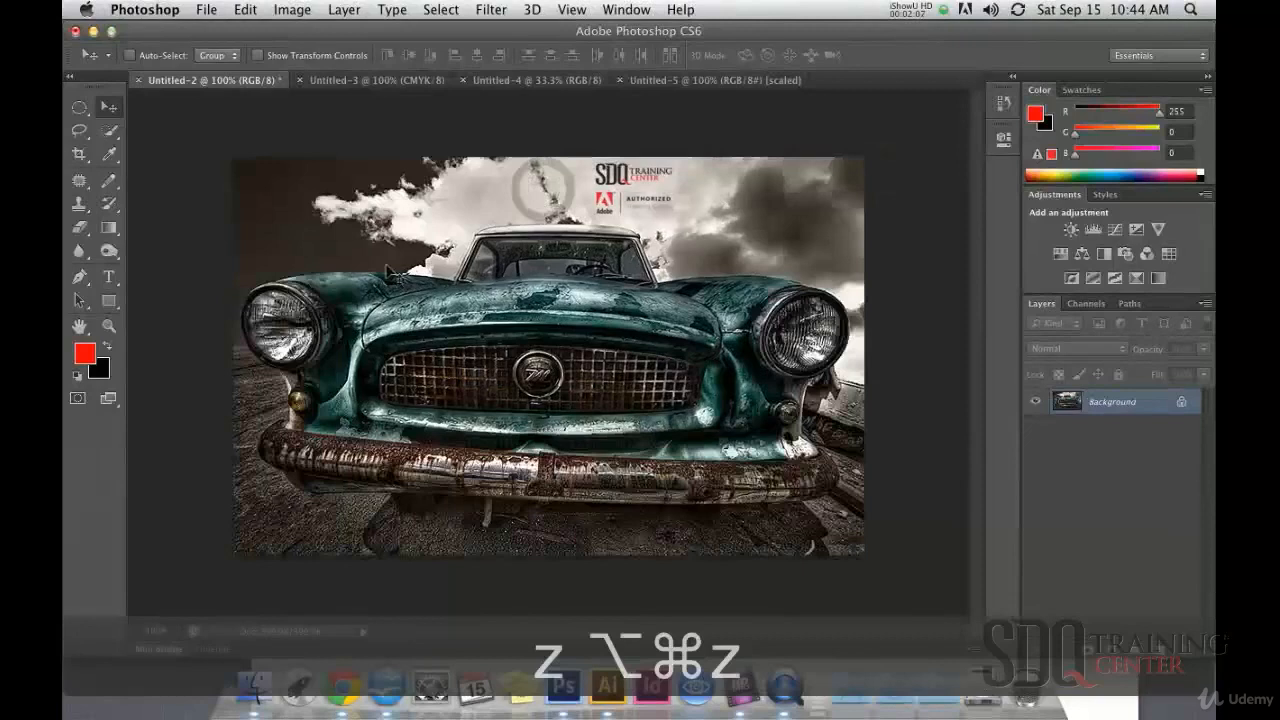
- Switch to the Crop Tool to set up a new crop with an 8 inch width
{"action": "left_click", "coordinate": [79, 155]}
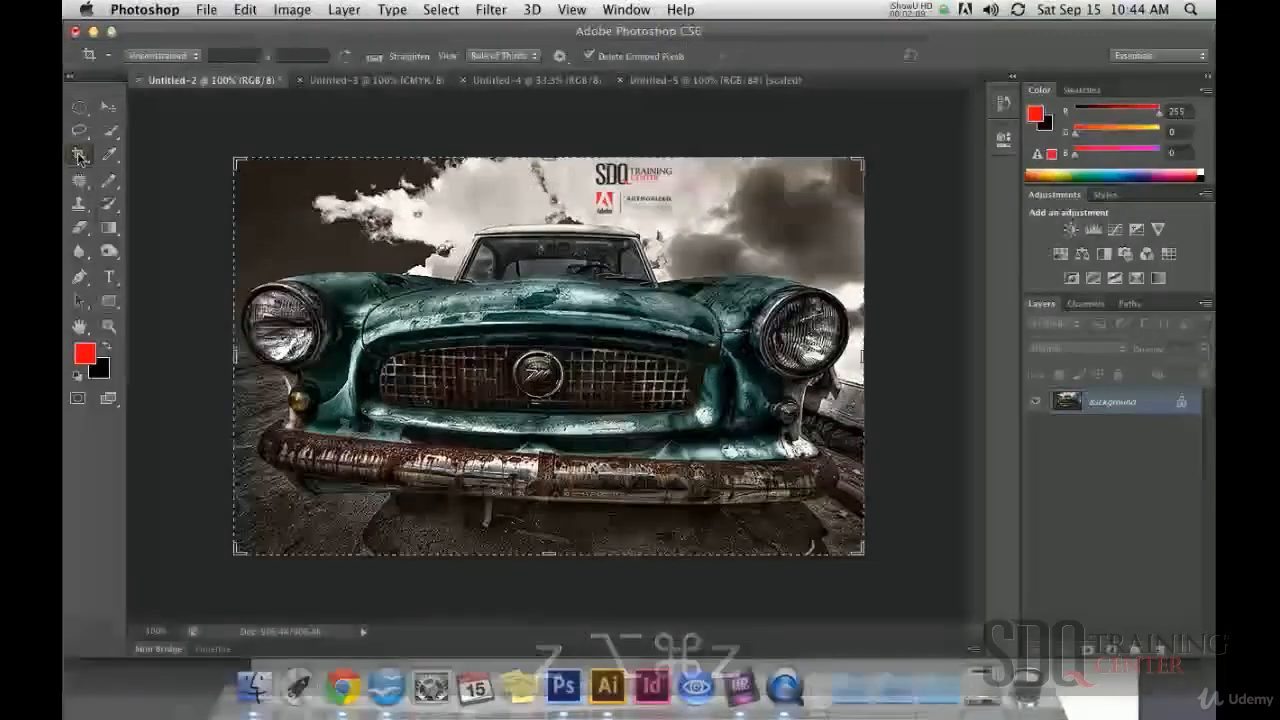
{"action": "mouse_move", "coordinate": [79, 154]}
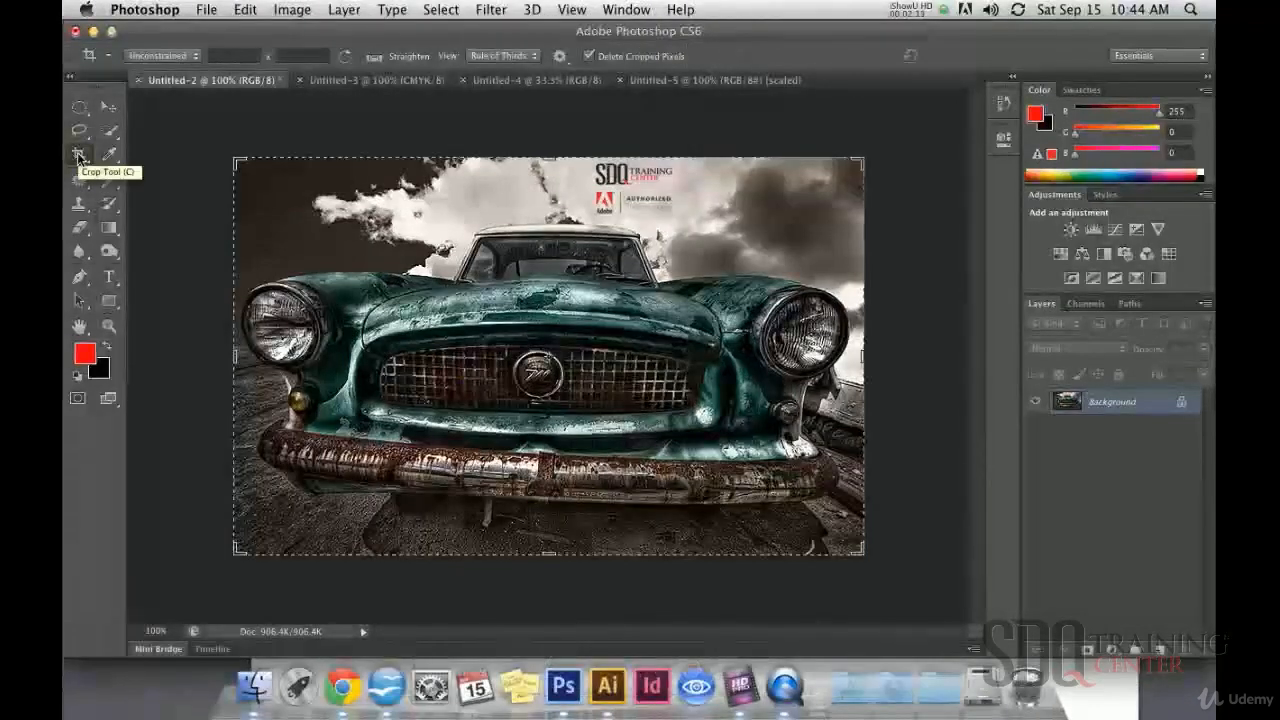
{"action": "mouse_move", "coordinate": [630, 432]}
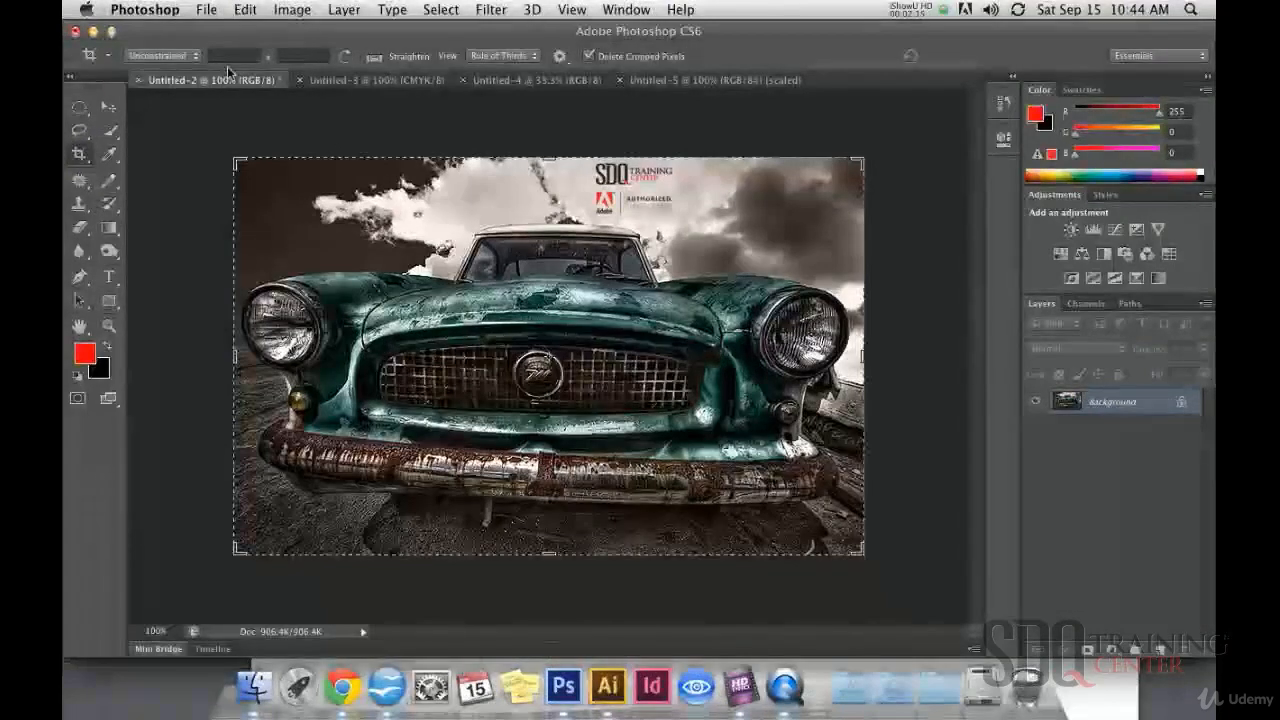
{"action": "mouse_move", "coordinate": [235, 55]}
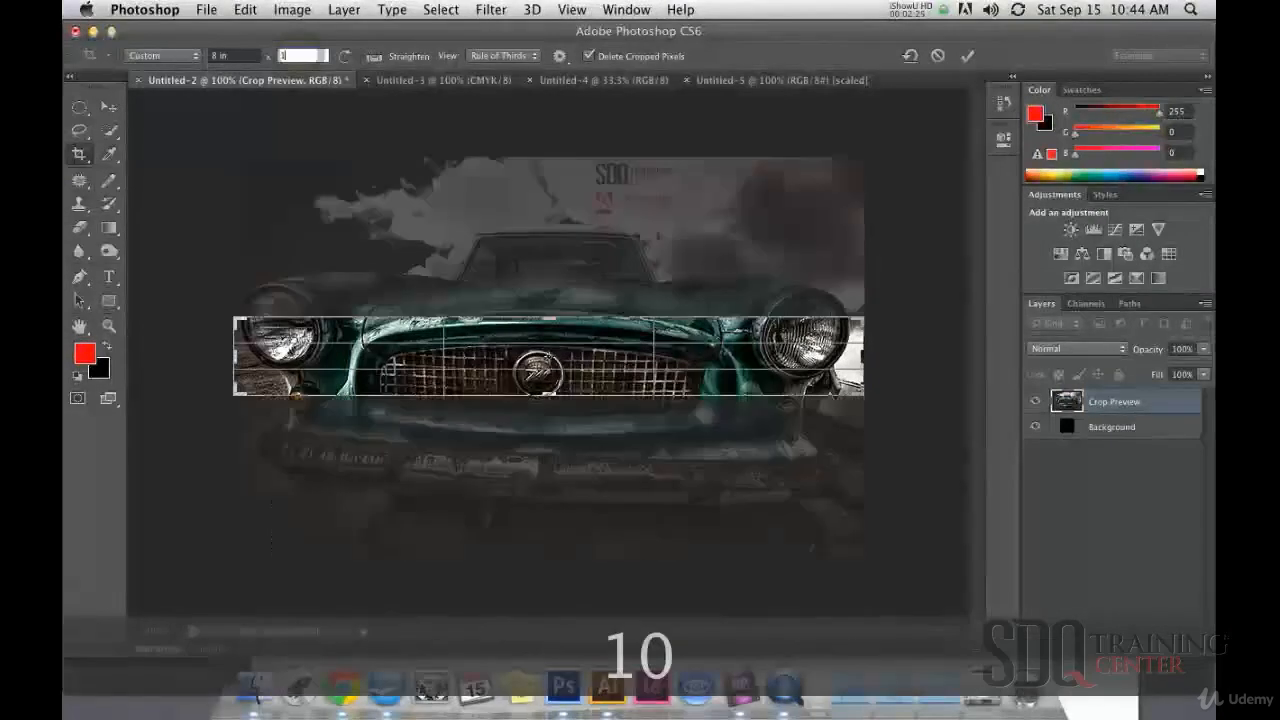
- Set the crop height to 10 inches and confirm the 8 by 10 inch portrait crop of the car
{"action": "type", "text": "10 in"}
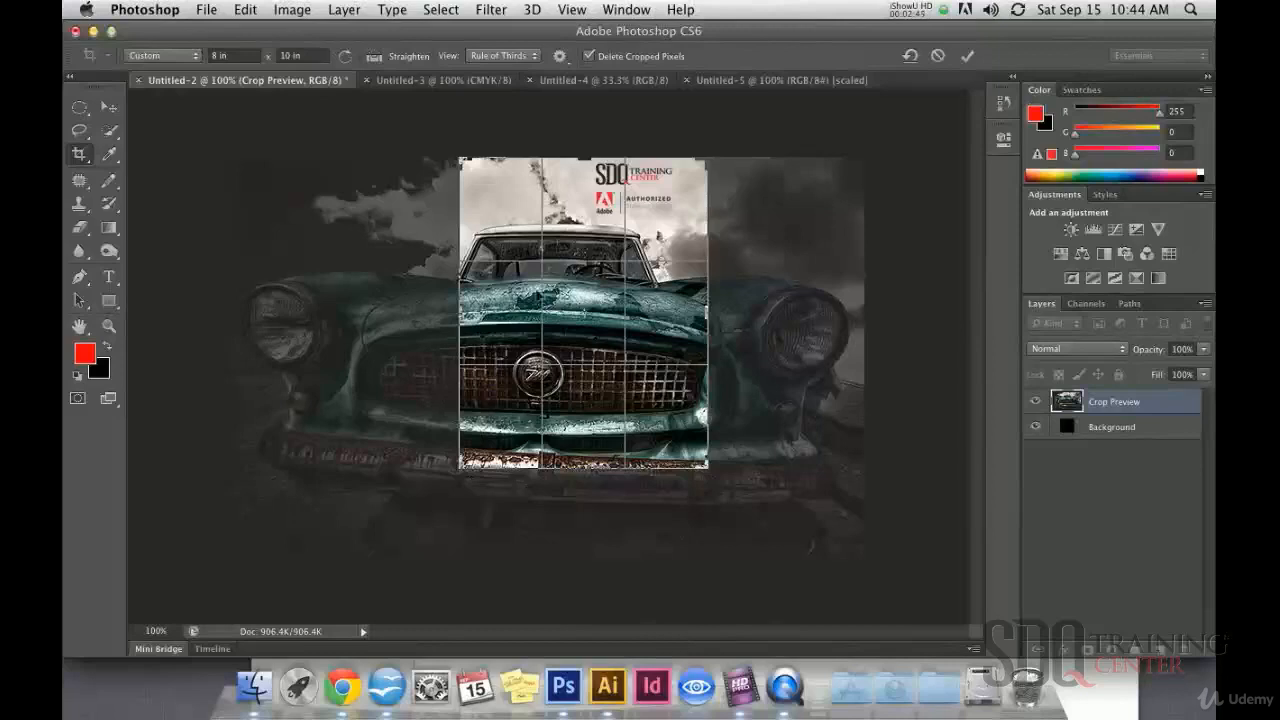
{"action": "left_click", "coordinate": [967, 55]}
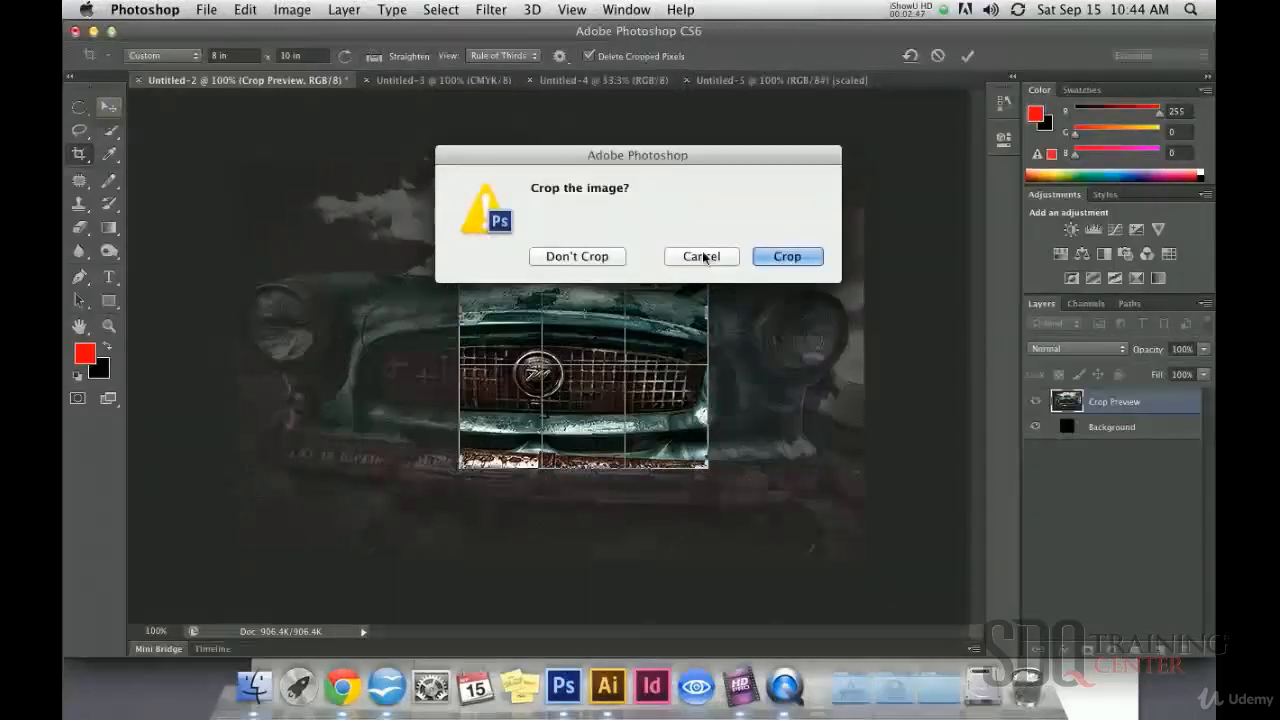
{"action": "left_click", "coordinate": [787, 256]}
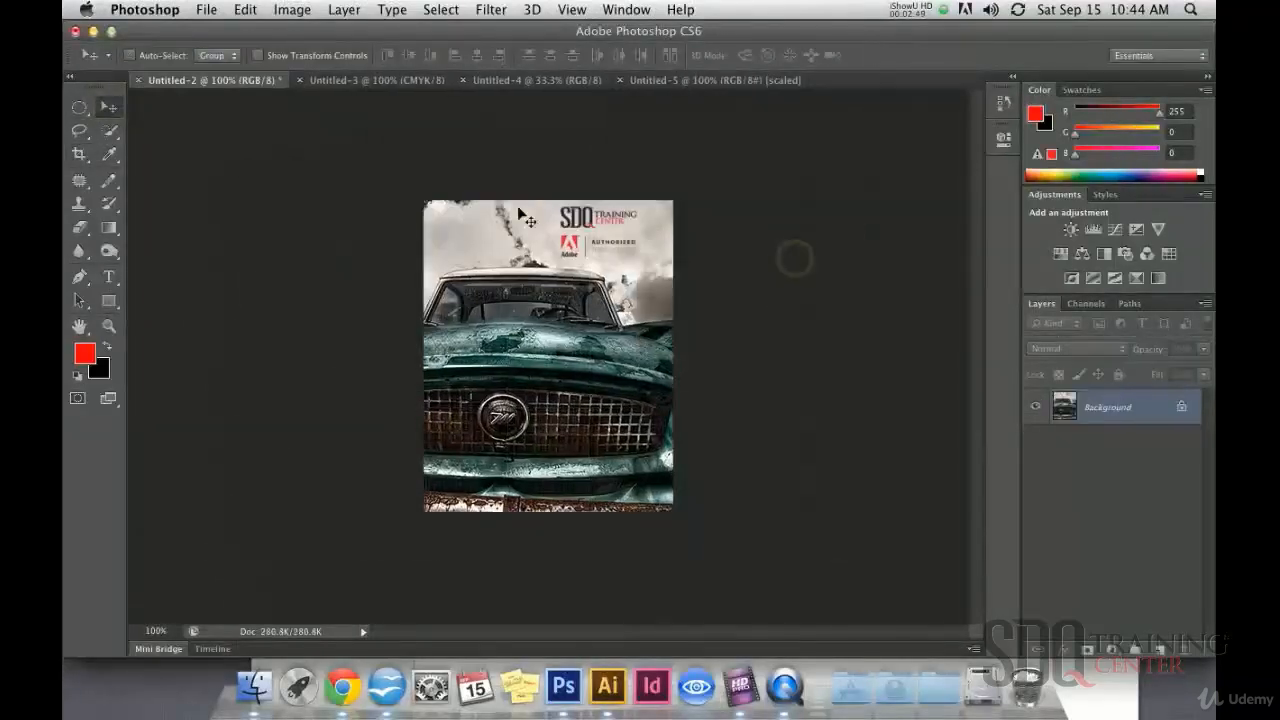
{"action": "left_click", "coordinate": [292, 9]}
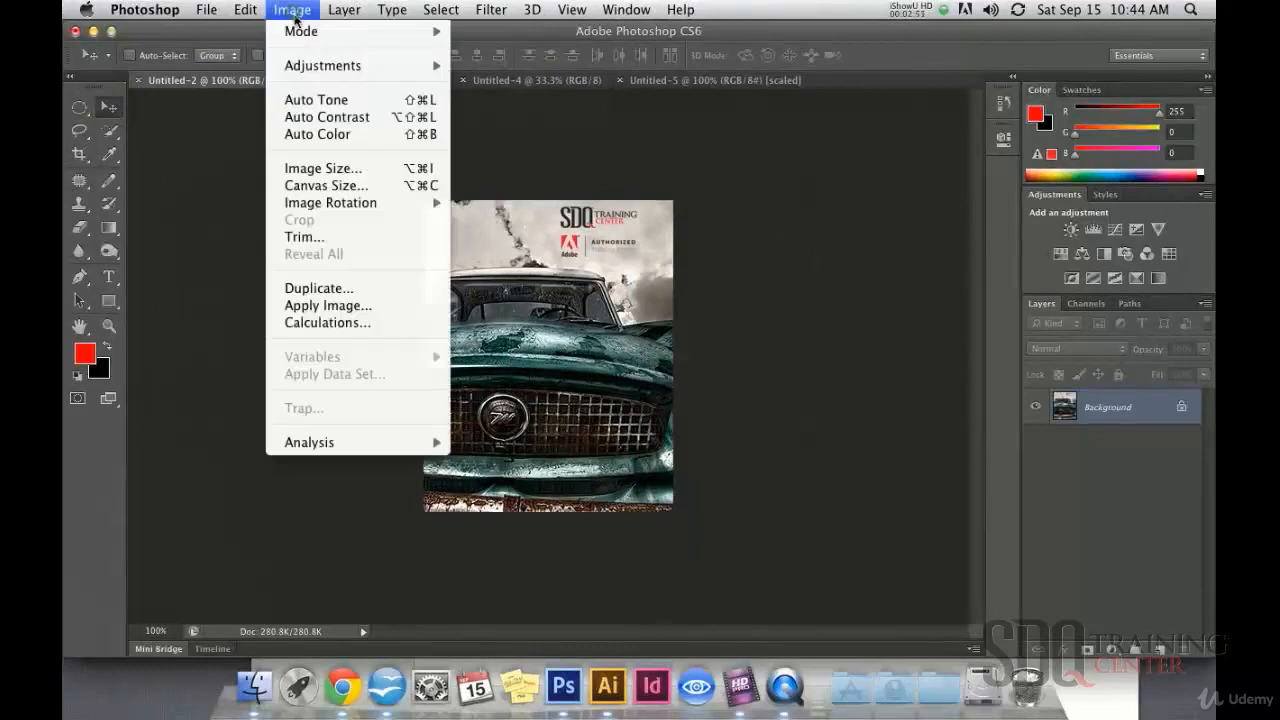
- View the 8 by 10 crop's canvas size in inches and close the dialog unchanged
{"action": "left_click", "coordinate": [326, 185]}
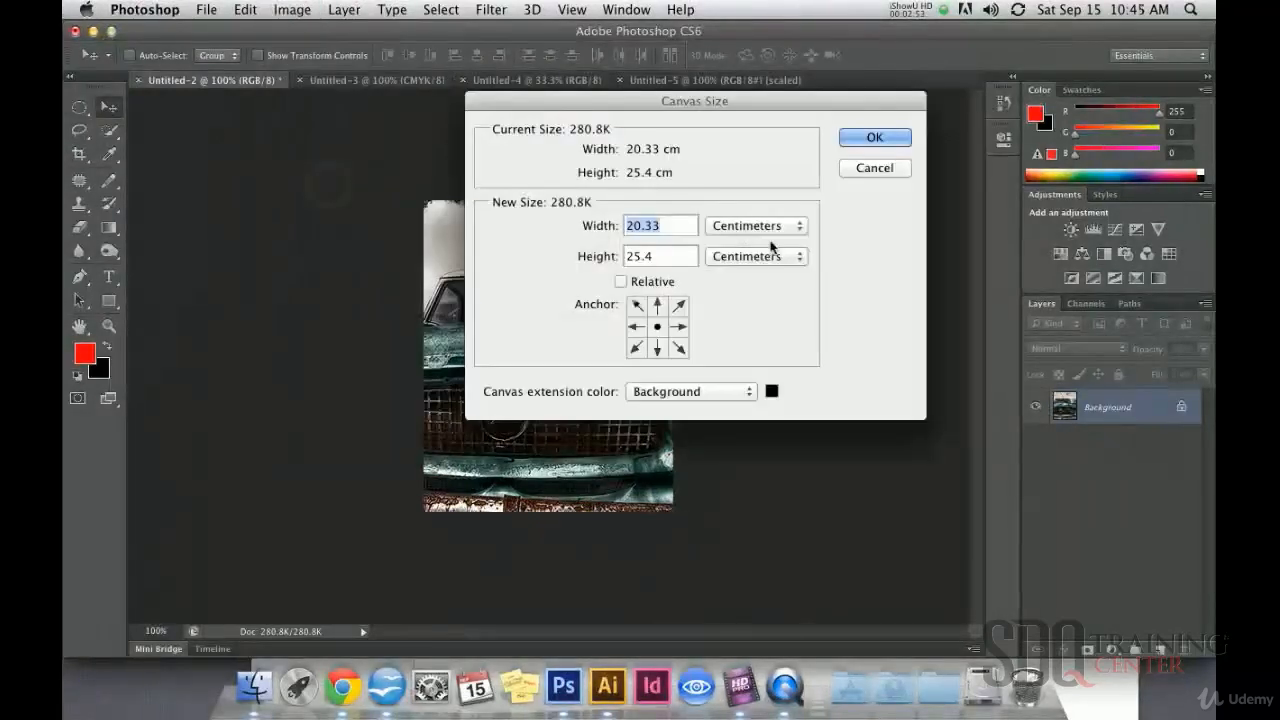
{"action": "left_click", "coordinate": [755, 225]}
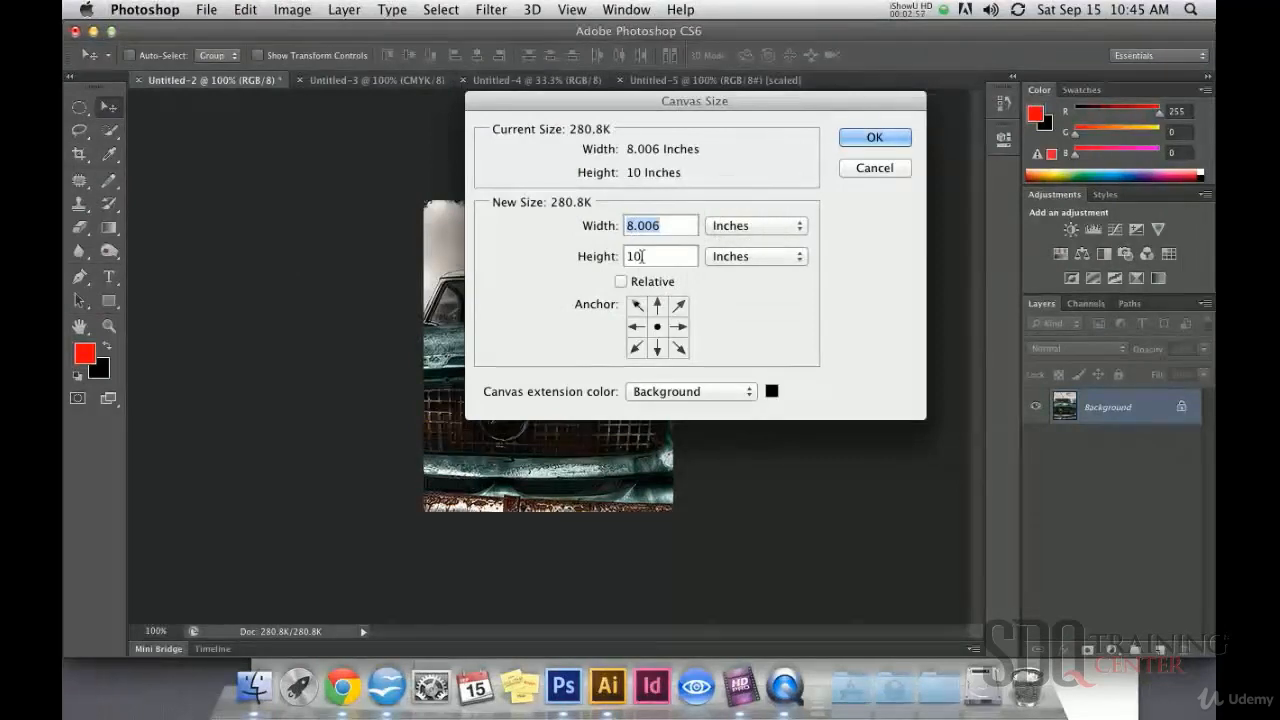
{"action": "left_click", "coordinate": [874, 137]}
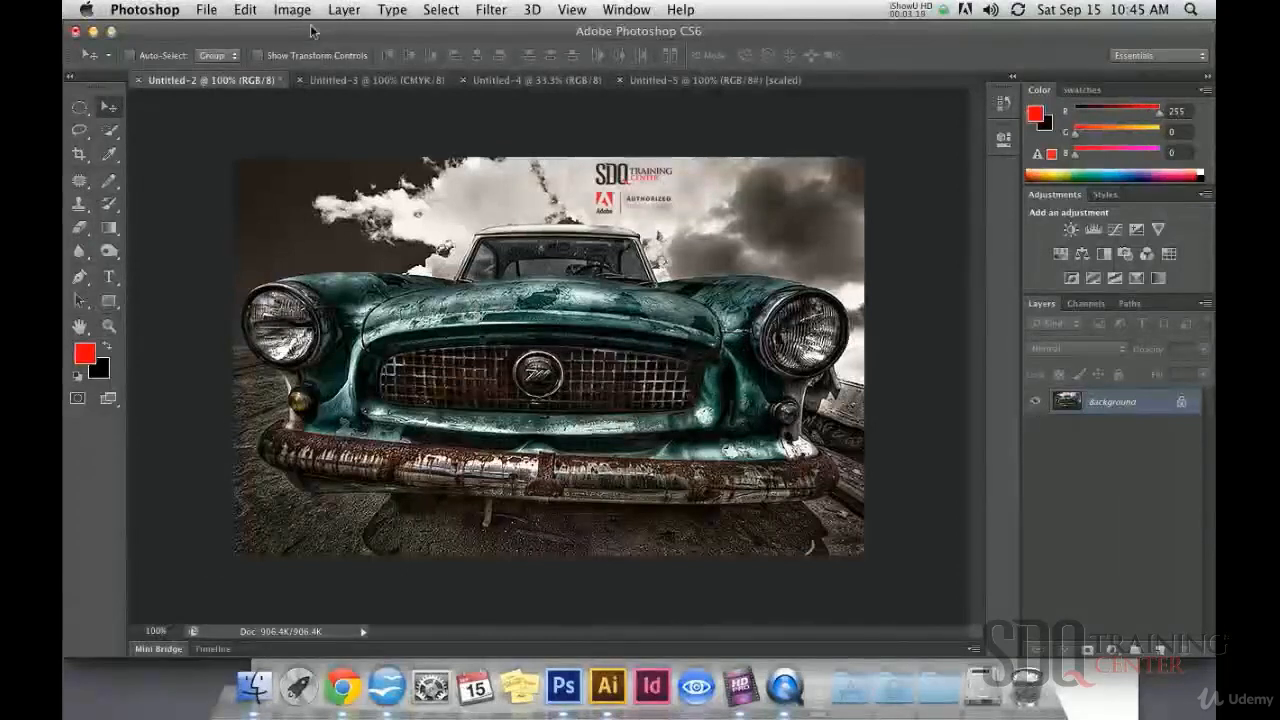
{"action": "left_click", "coordinate": [291, 9]}
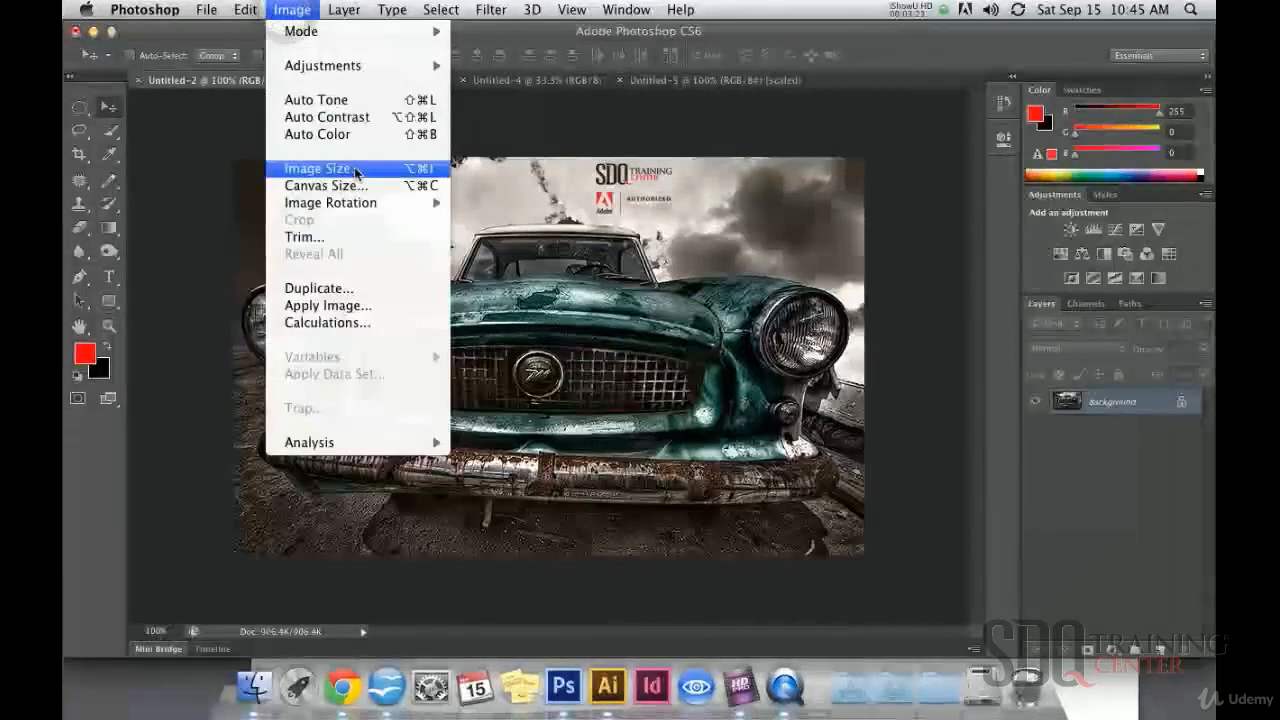
{"action": "left_click", "coordinate": [317, 167]}
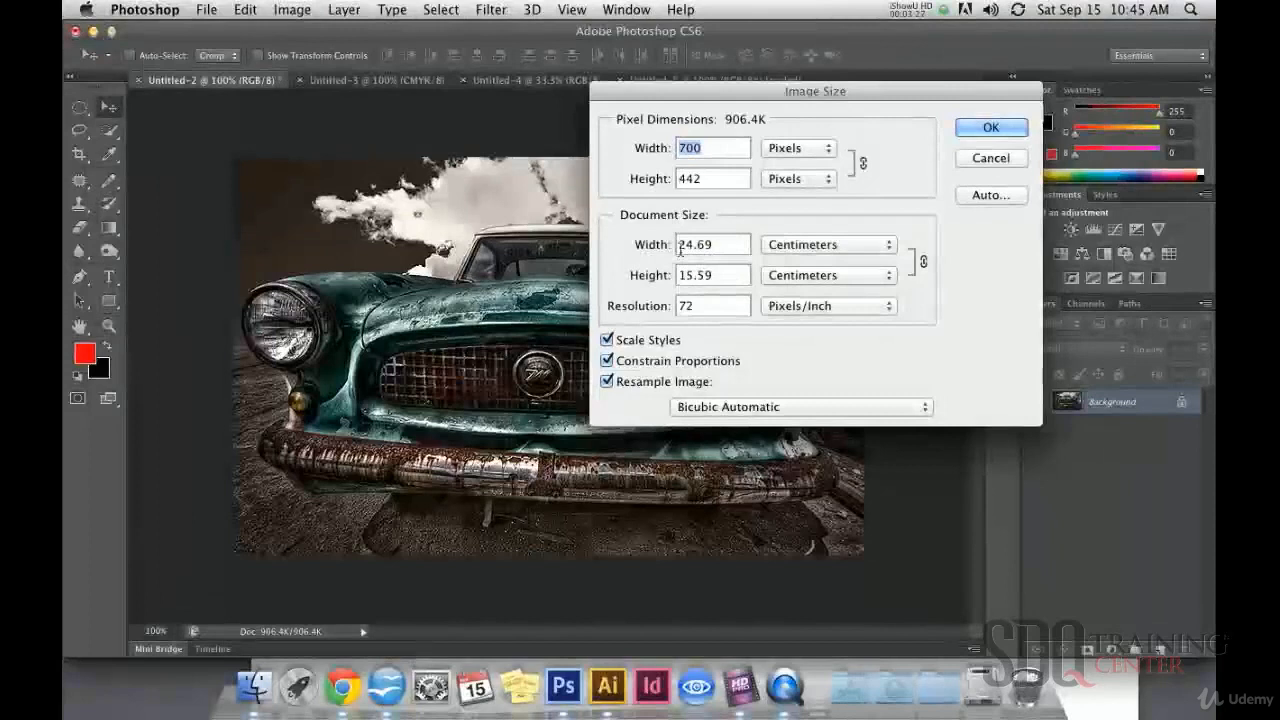
{"action": "mouse_move", "coordinate": [683, 263]}
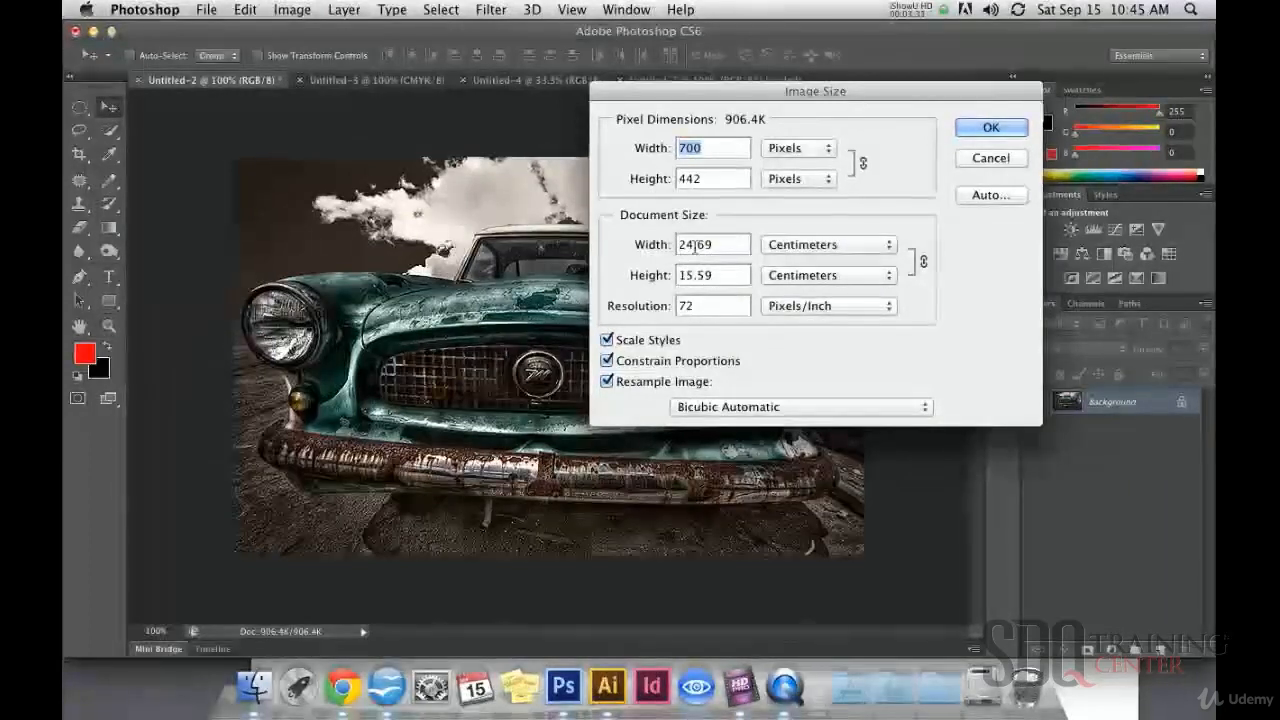
{"action": "mouse_move", "coordinate": [712, 244]}
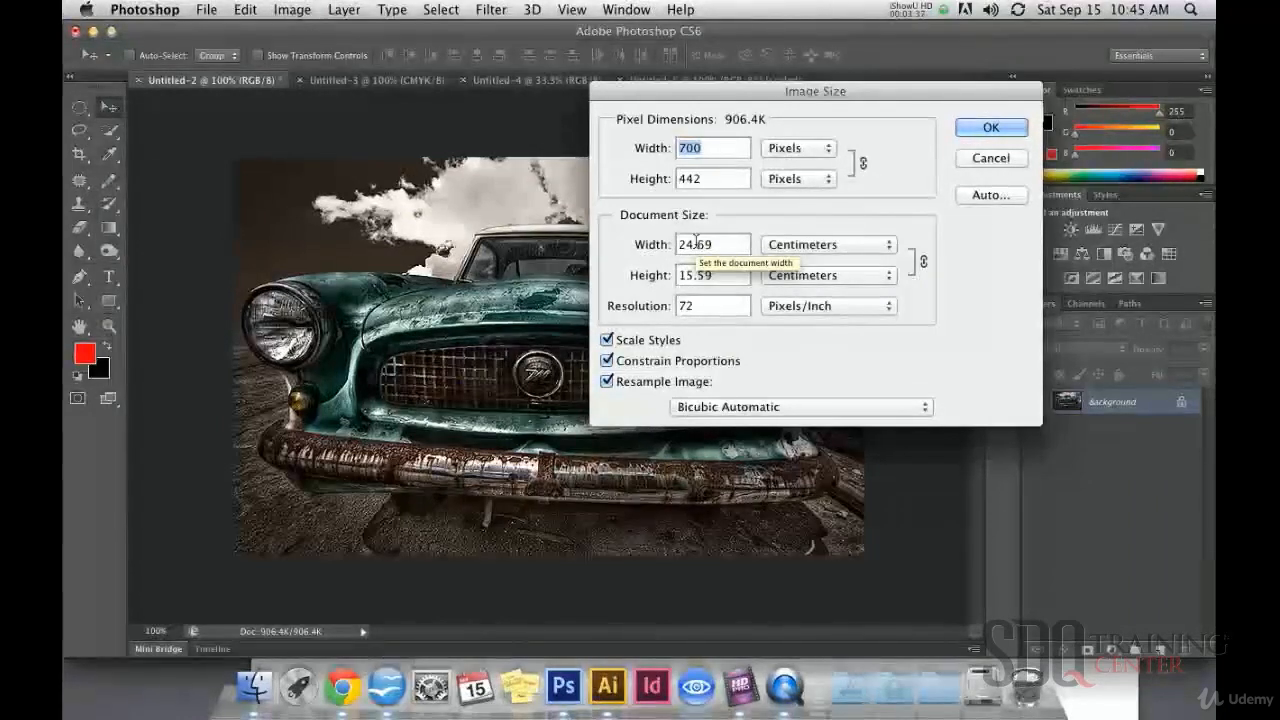
{"action": "left_click", "coordinate": [825, 244]}
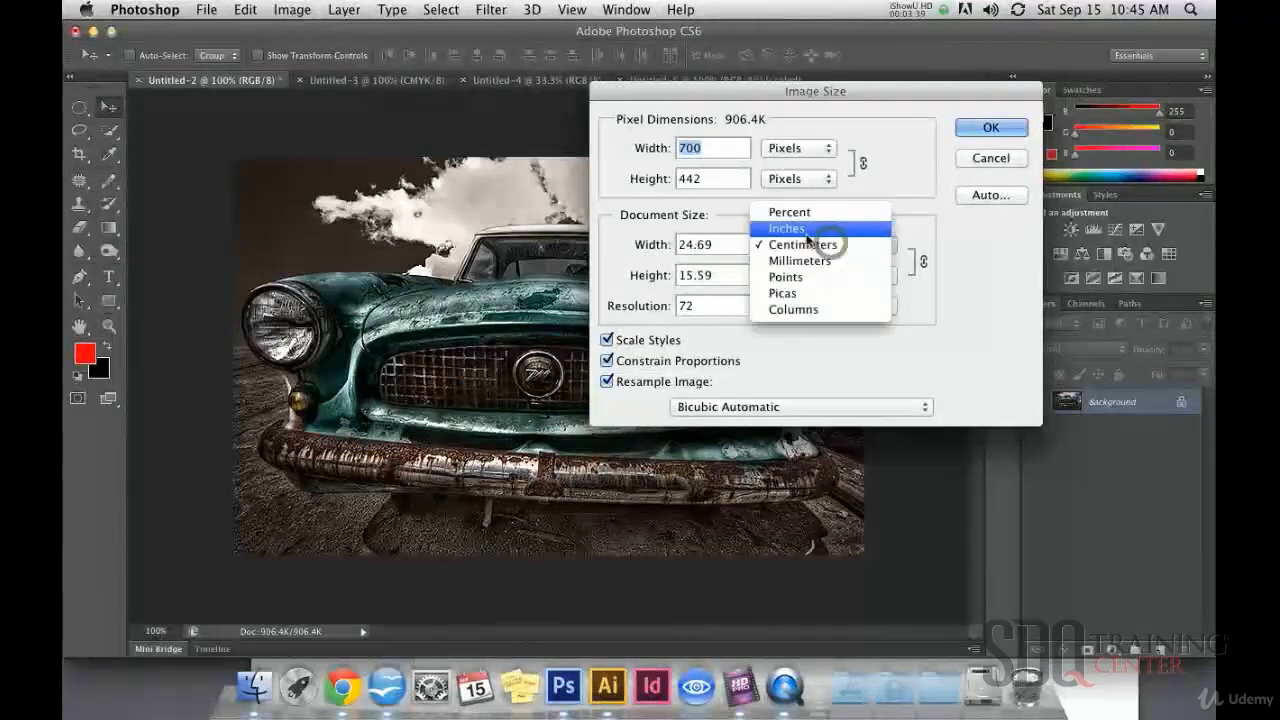
{"action": "left_click", "coordinate": [786, 228]}
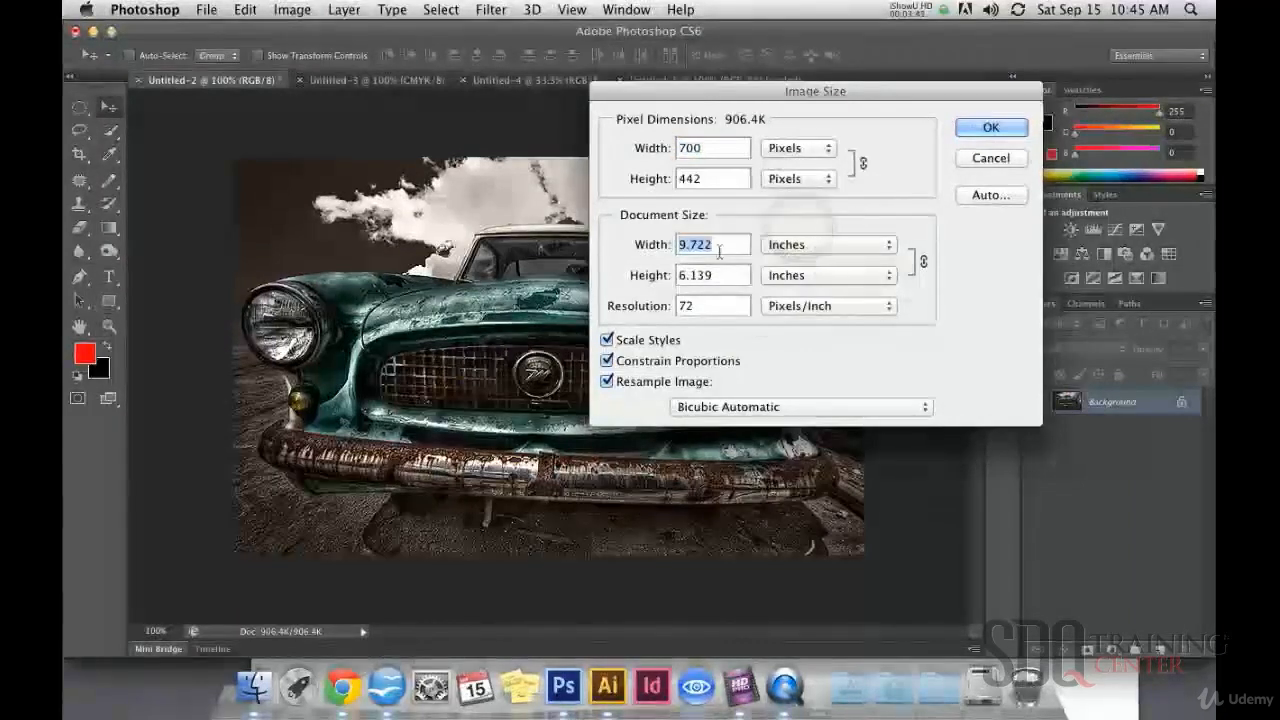
{"action": "type", "text": "5"}
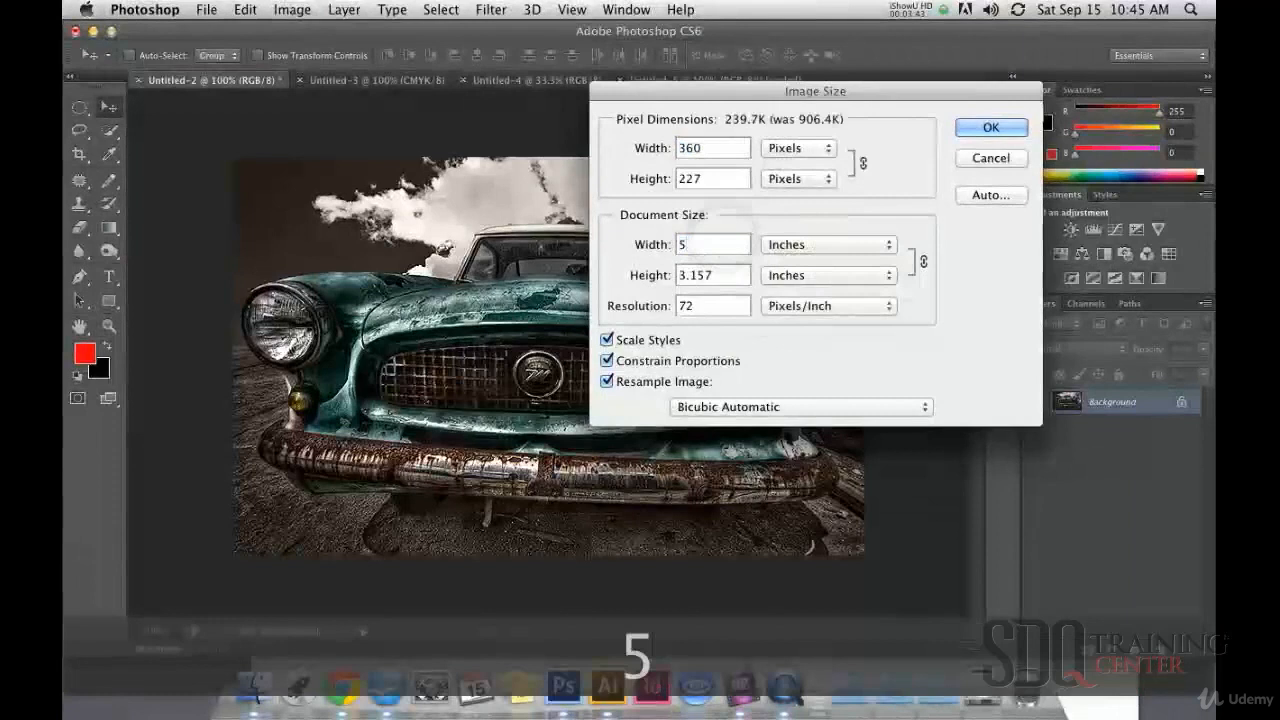
{"action": "left_click", "coordinate": [990, 127]}
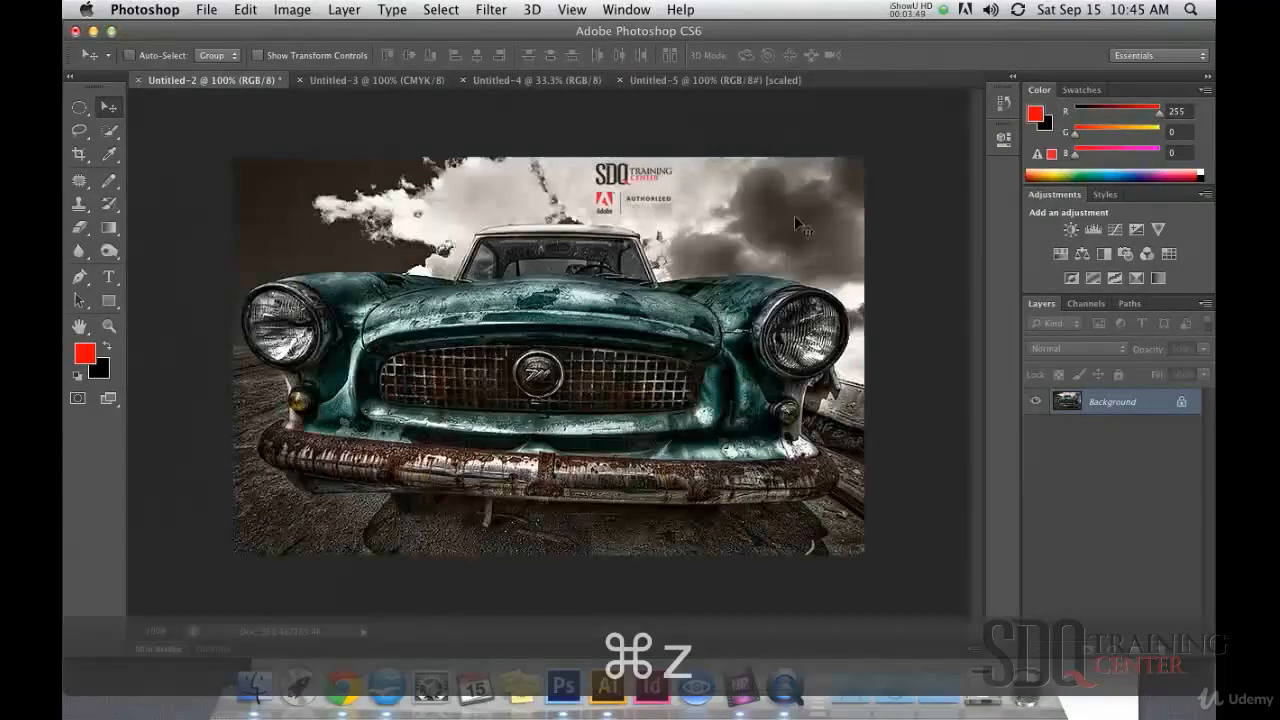
{"action": "left_click", "coordinate": [292, 9]}
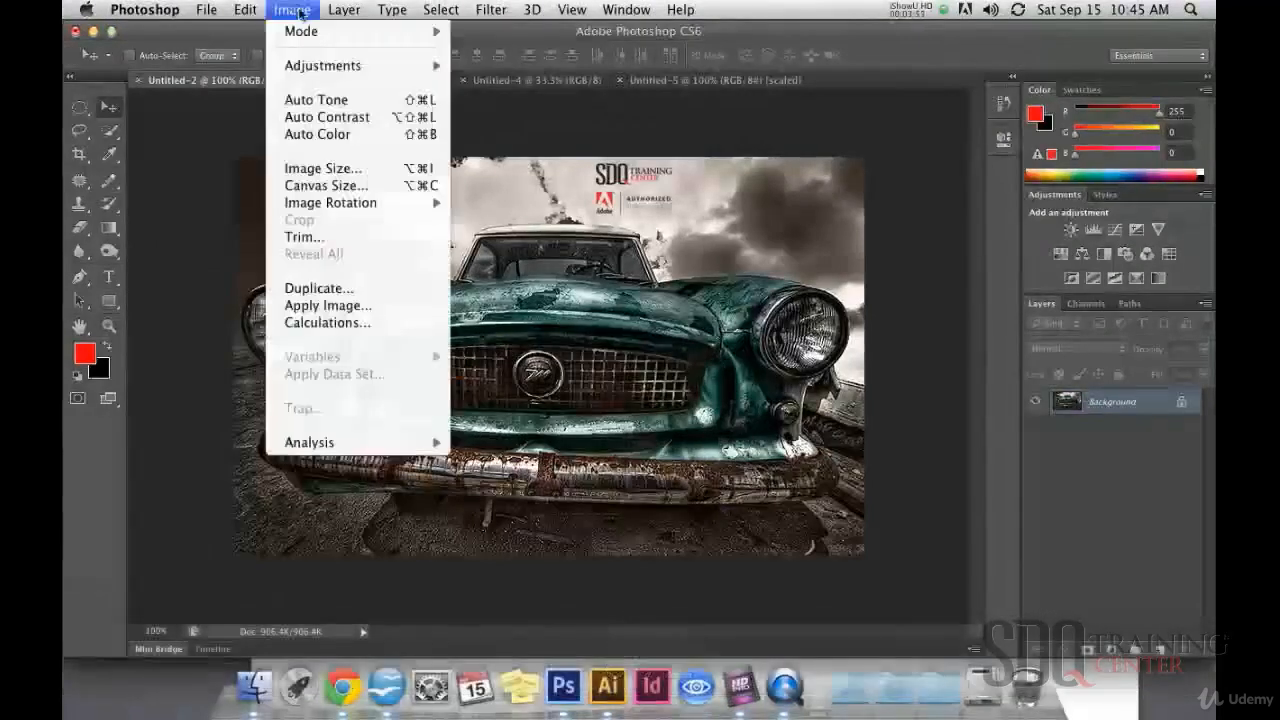
{"action": "mouse_move", "coordinate": [322, 168]}
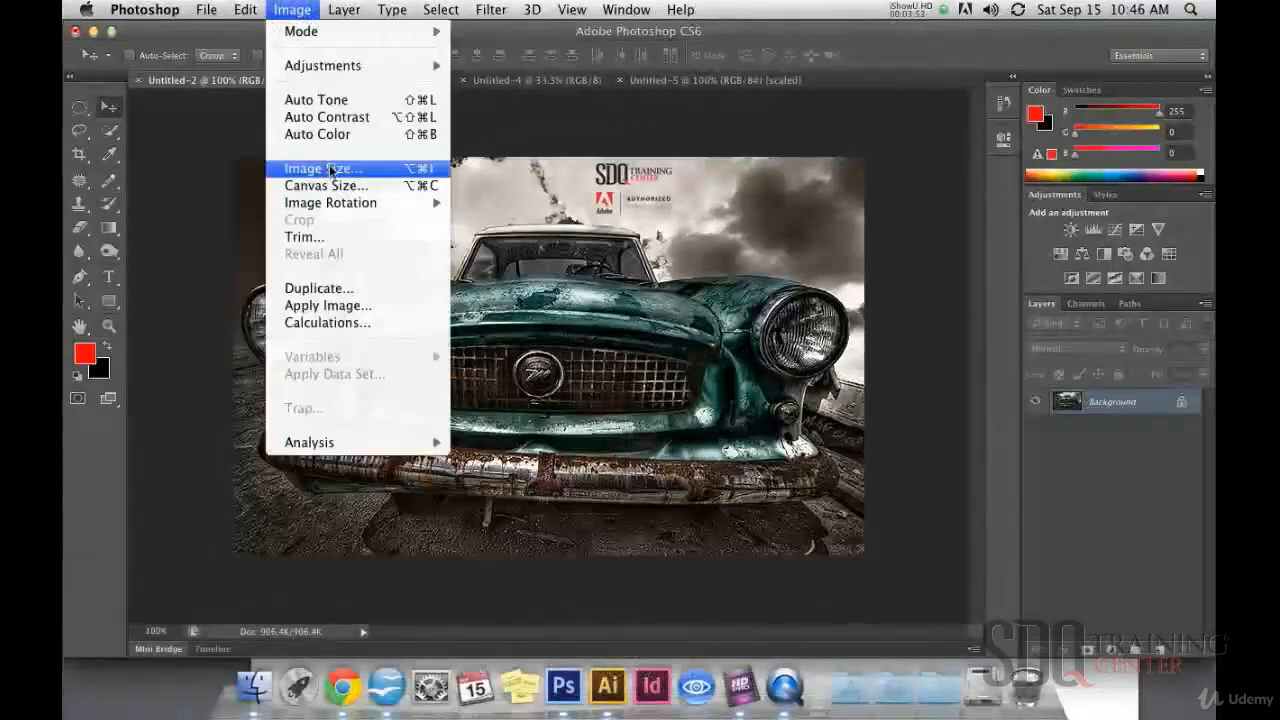
{"action": "left_click", "coordinate": [322, 168]}
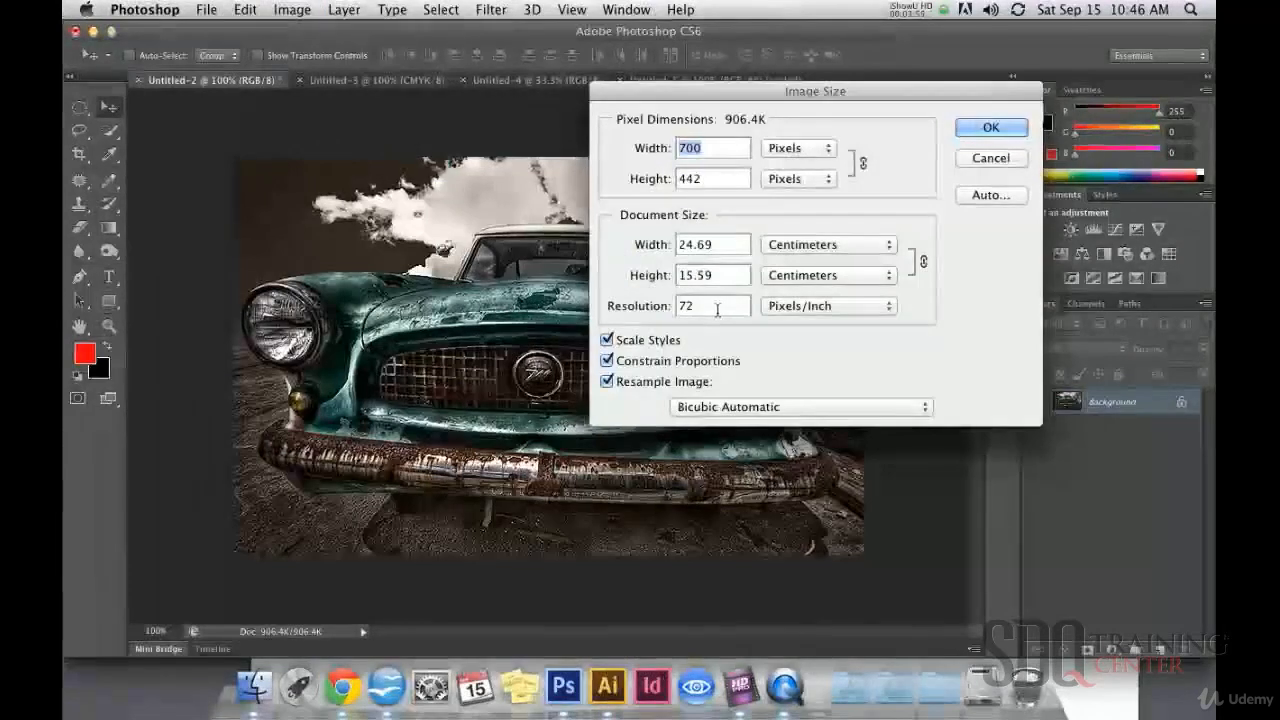
{"action": "left_click", "coordinate": [828, 244]}
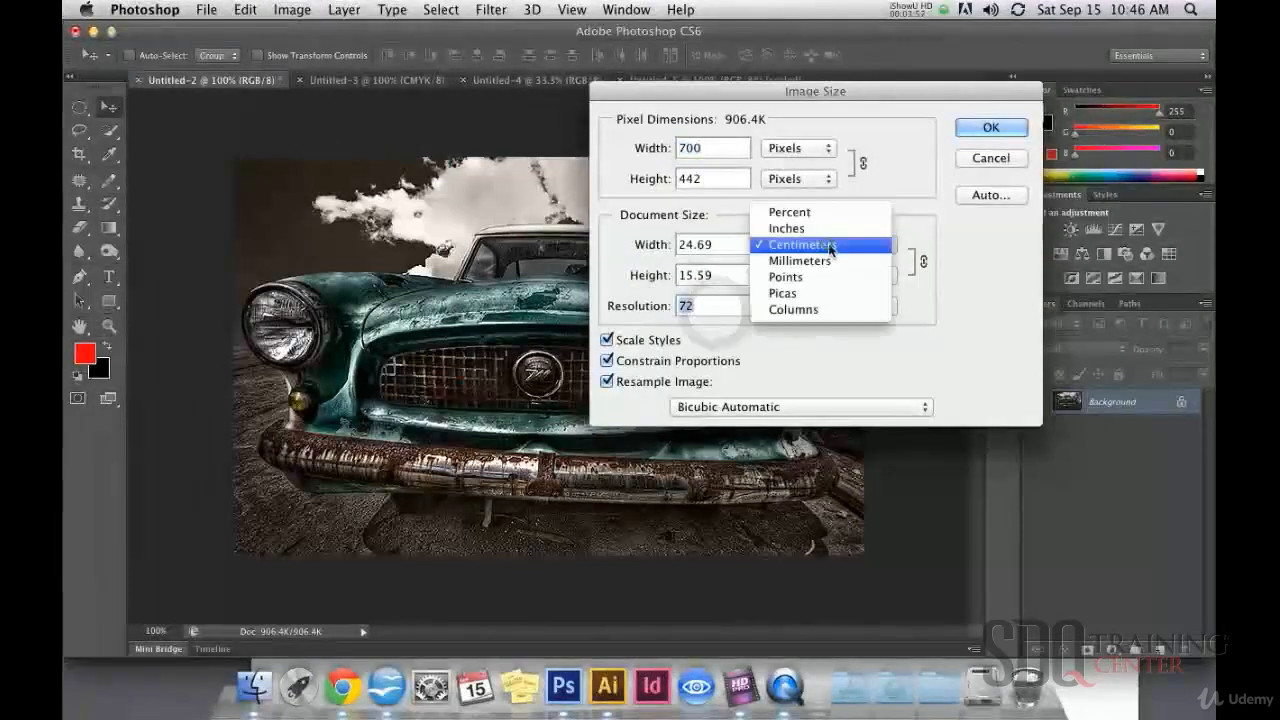
{"action": "left_click", "coordinate": [786, 228]}
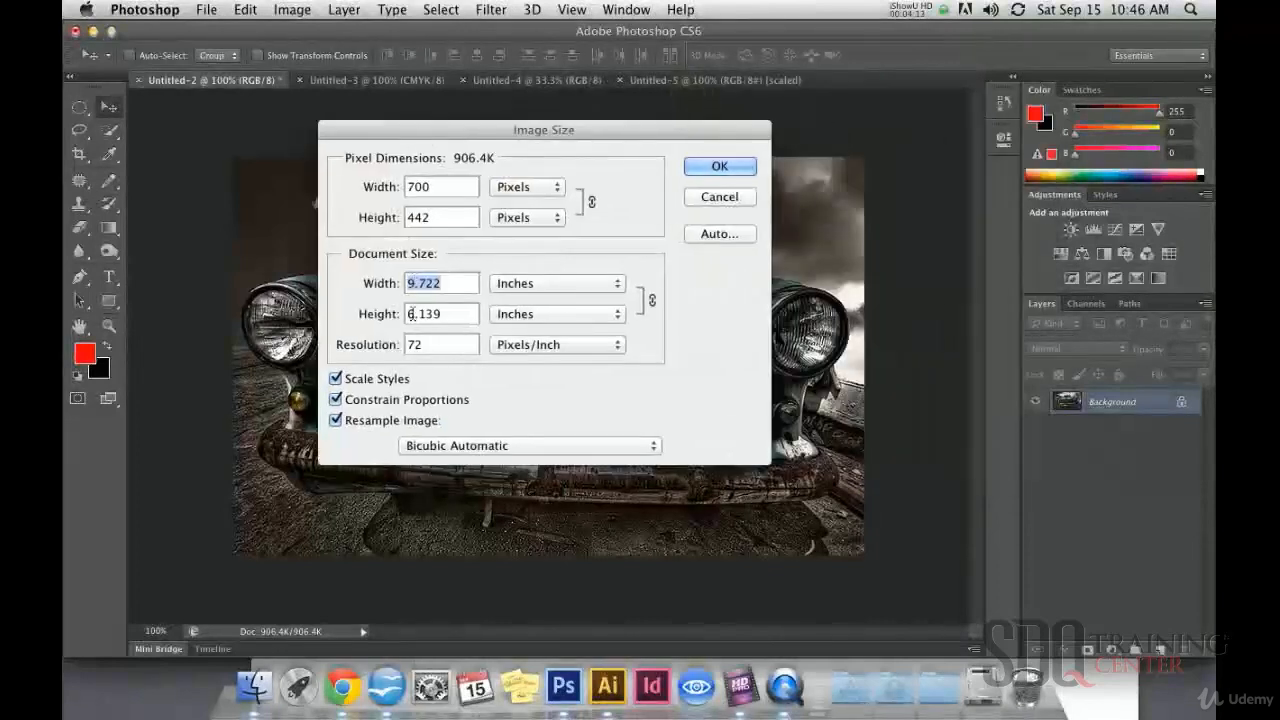
{"action": "left_click", "coordinate": [440, 344]}
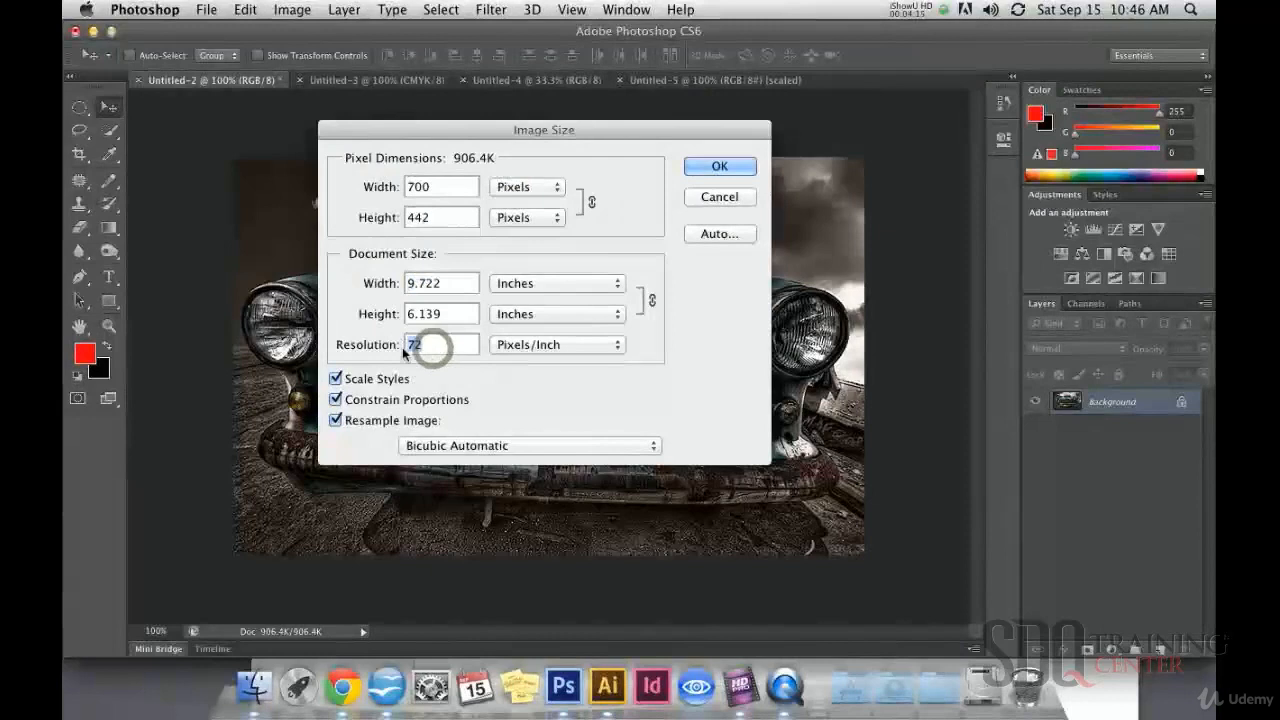
{"action": "left_click", "coordinate": [441, 344]}
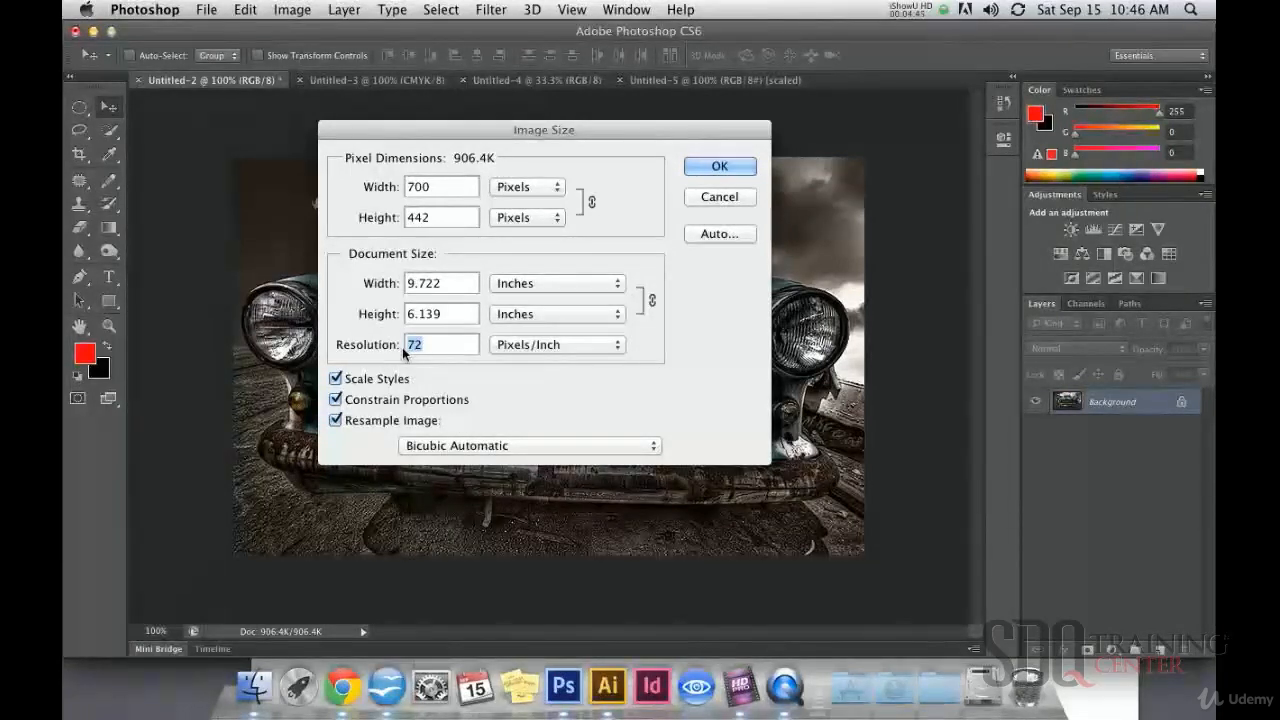
{"action": "type", "text": "300"}
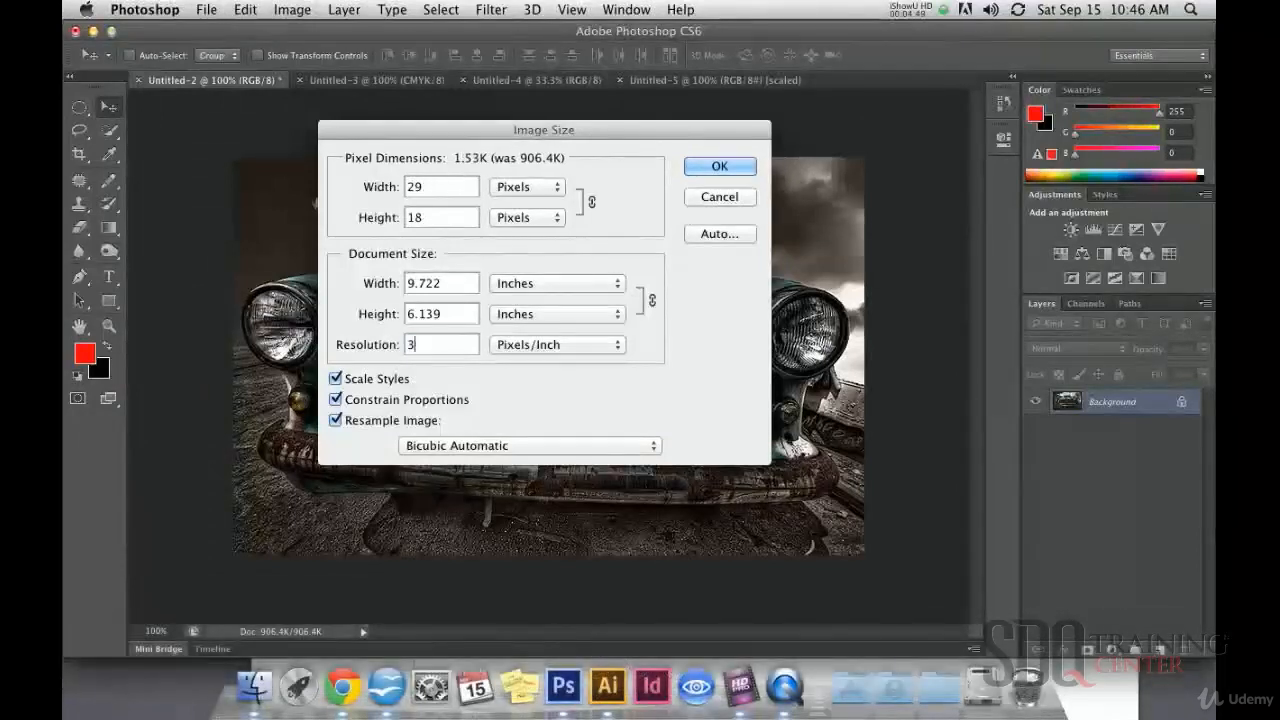
{"action": "type", "text": "256"}
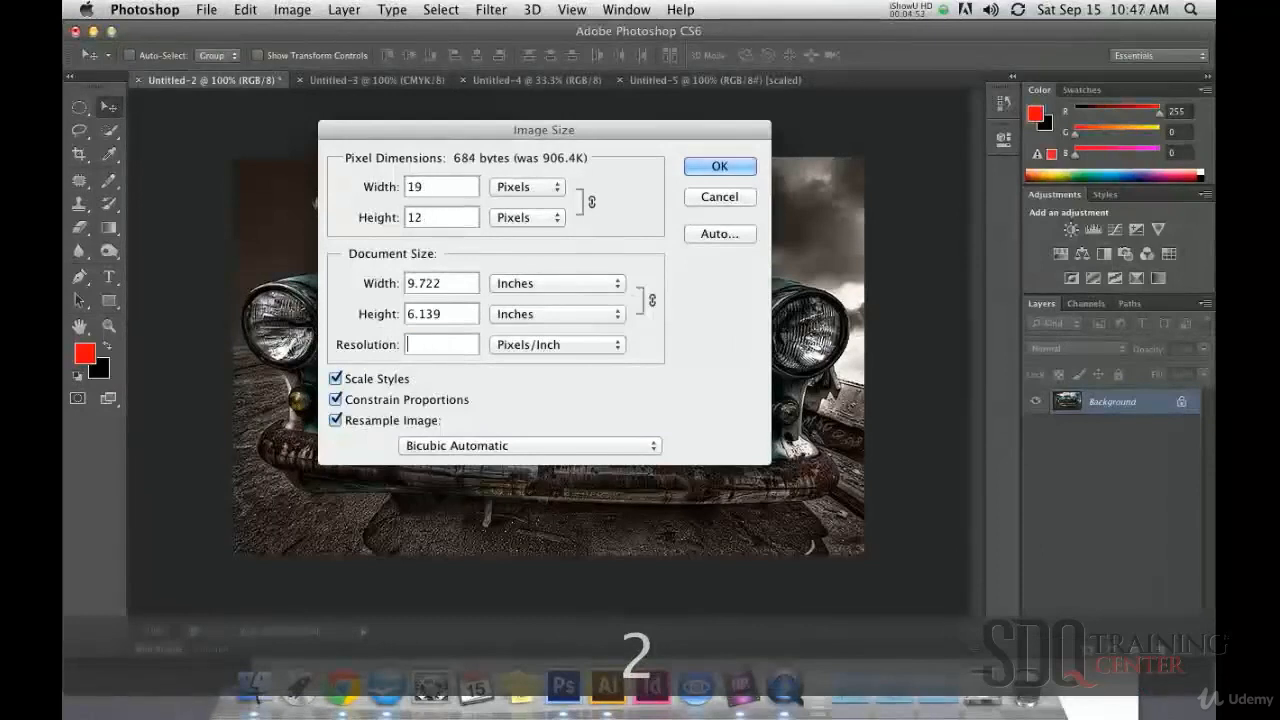
{"action": "type", "text": "150"}
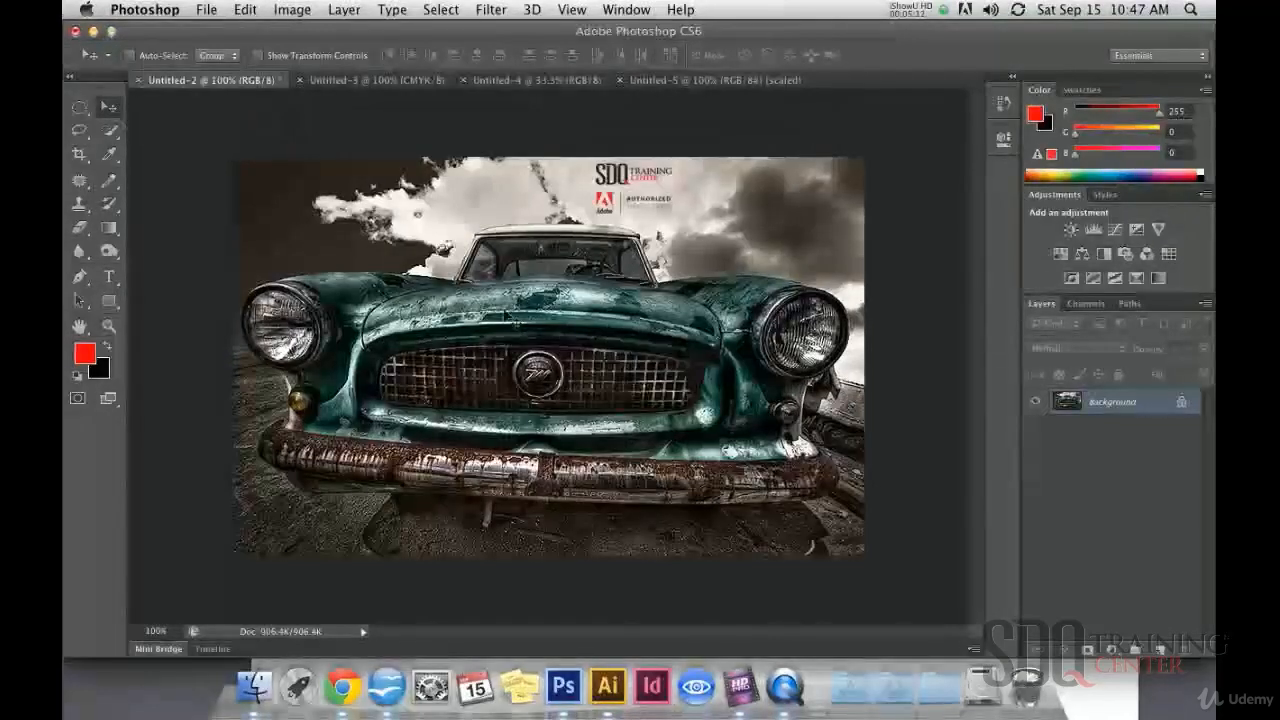
- Convert the car photo from RGB to CMYK colour mode, accepting the profile warning
{"action": "left_click", "coordinate": [292, 9]}
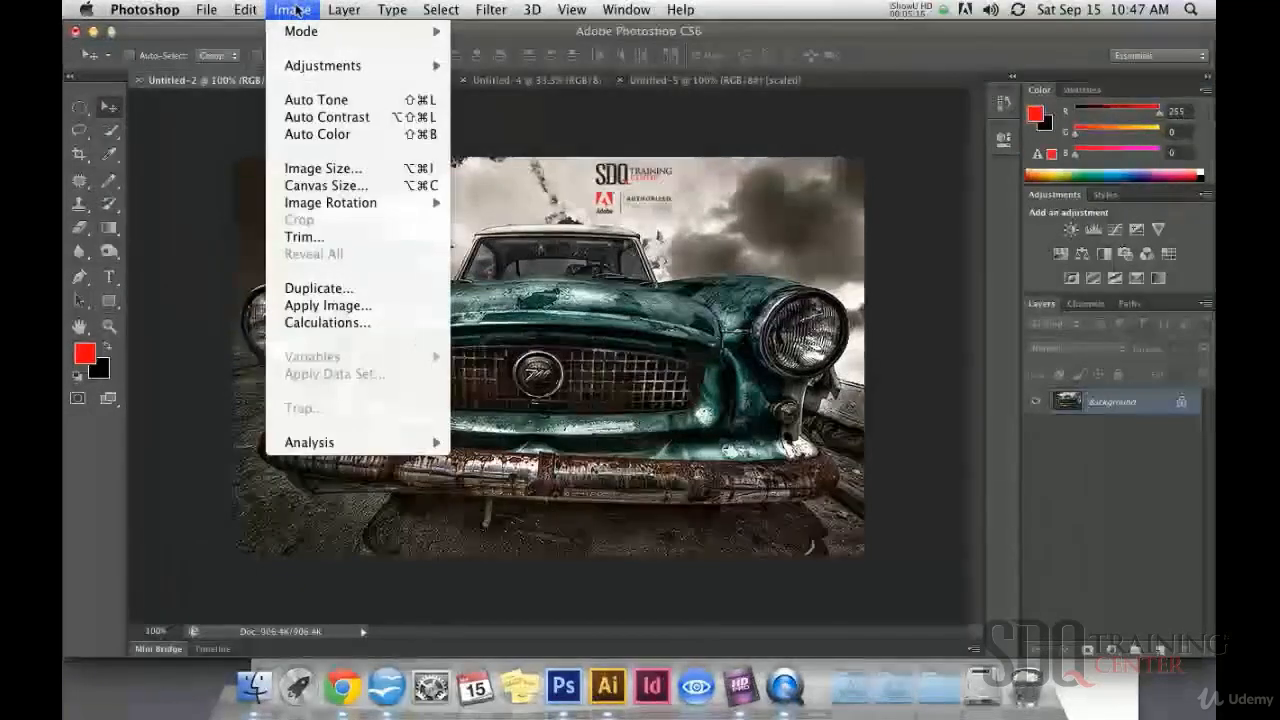
{"action": "left_click", "coordinate": [300, 31]}
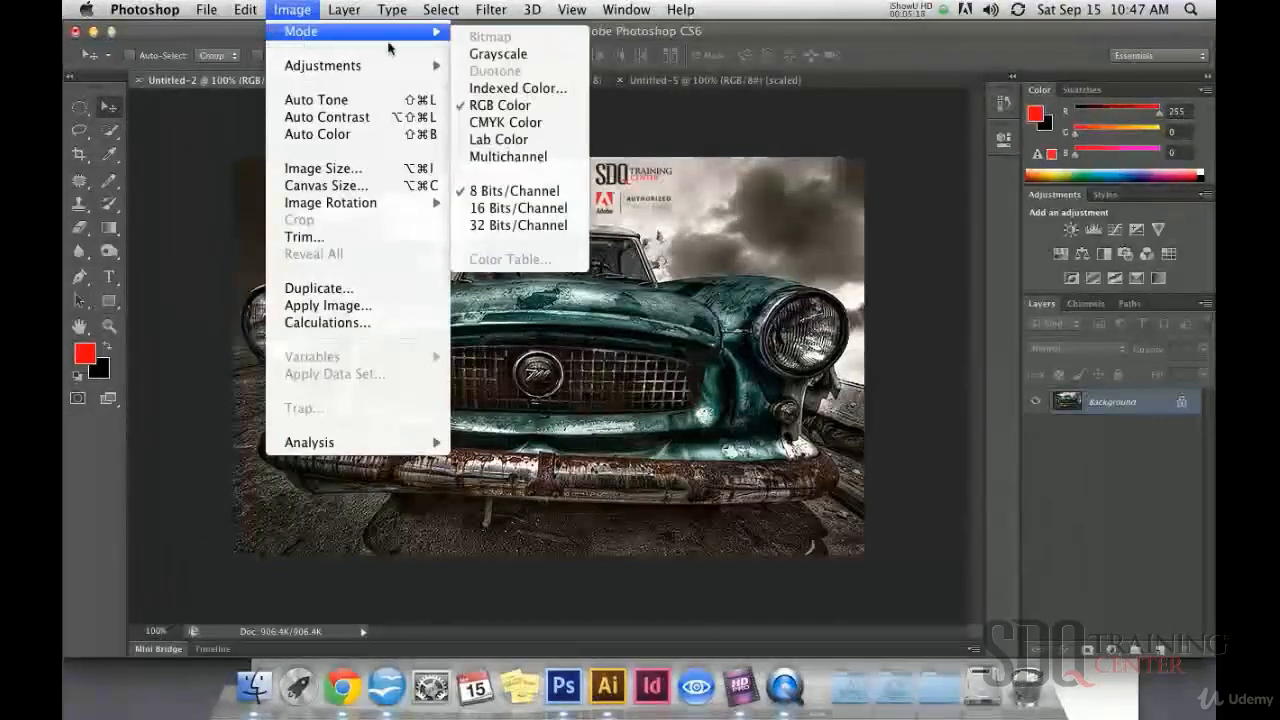
{"action": "mouse_move", "coordinate": [505, 122]}
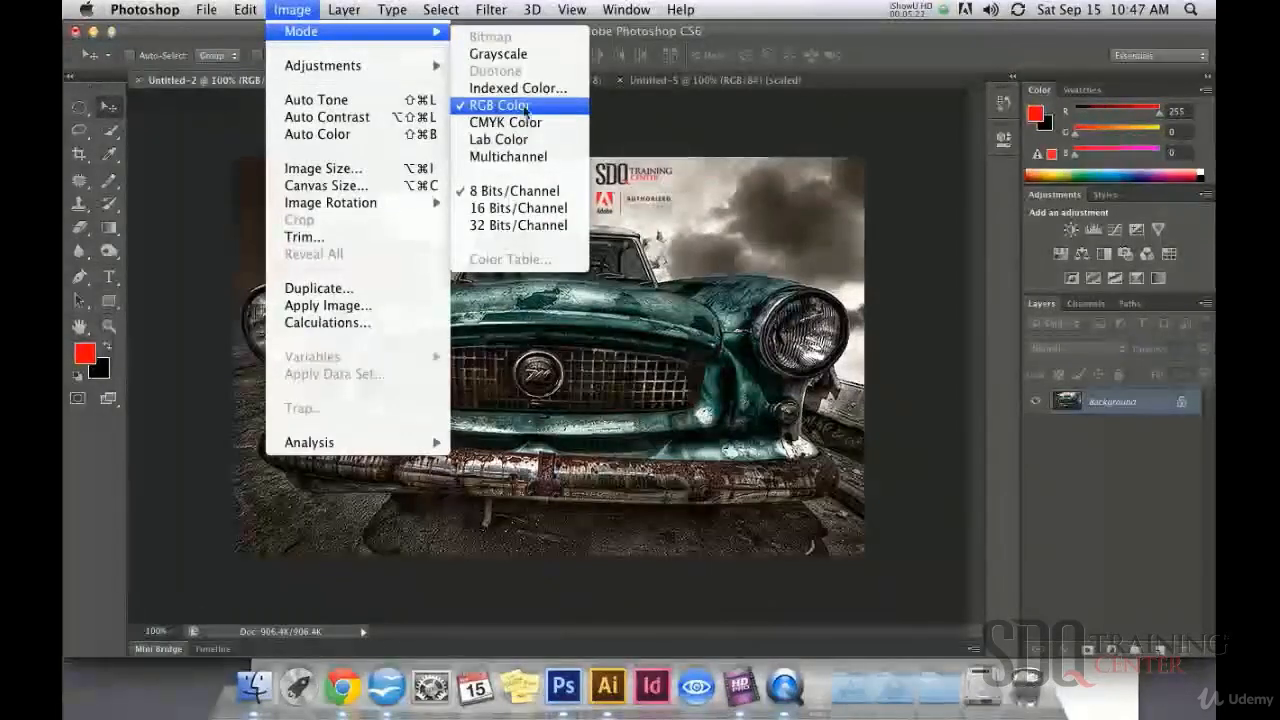
{"action": "mouse_move", "coordinate": [505, 122]}
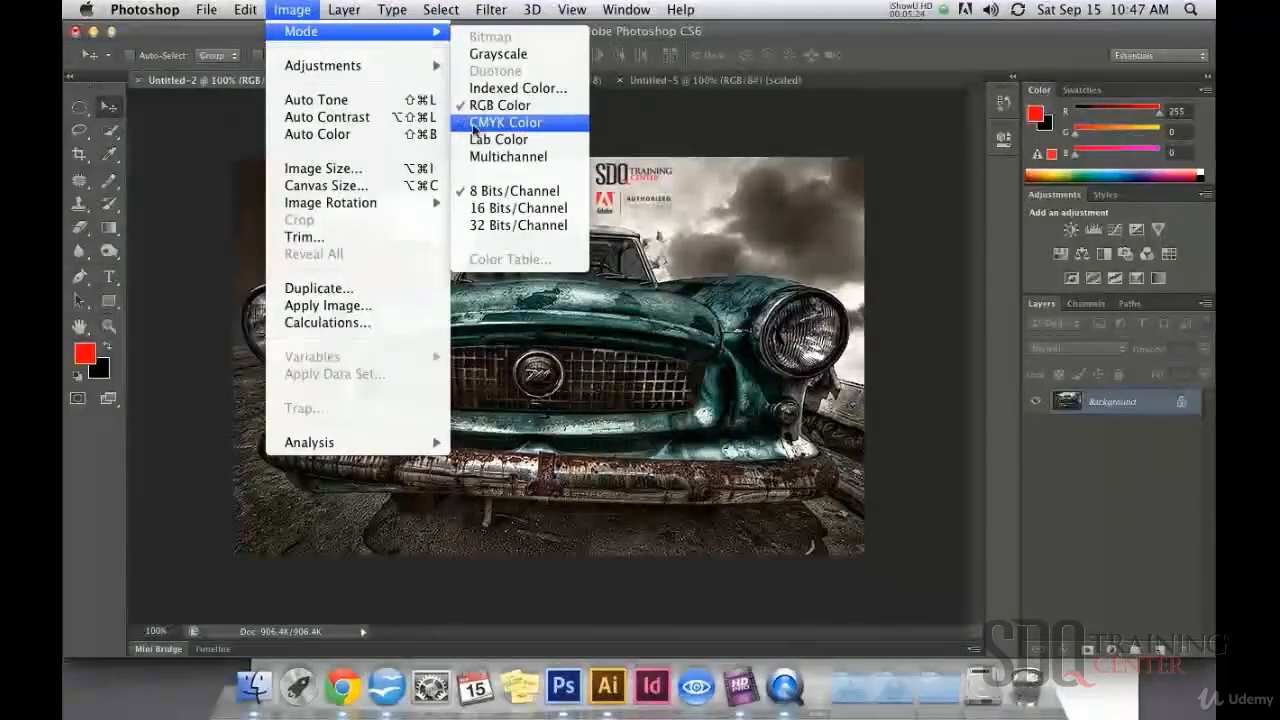
{"action": "left_click", "coordinate": [504, 122]}
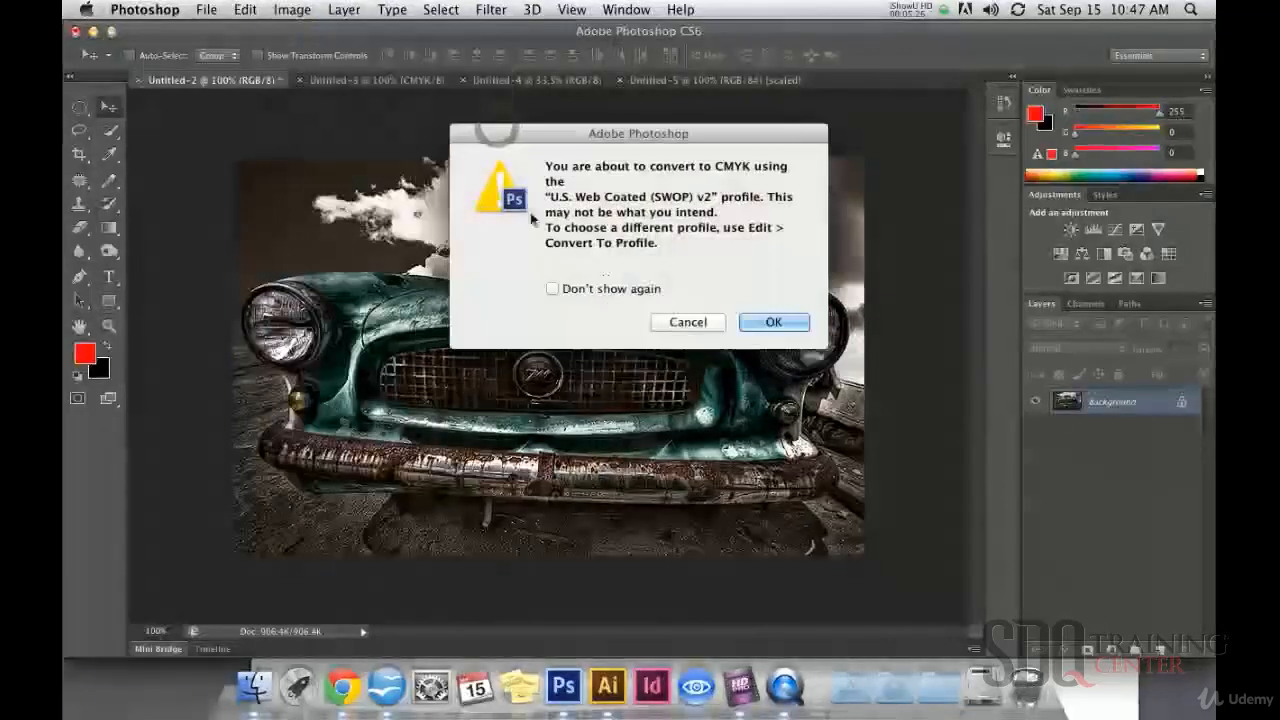
{"action": "left_click", "coordinate": [773, 322]}
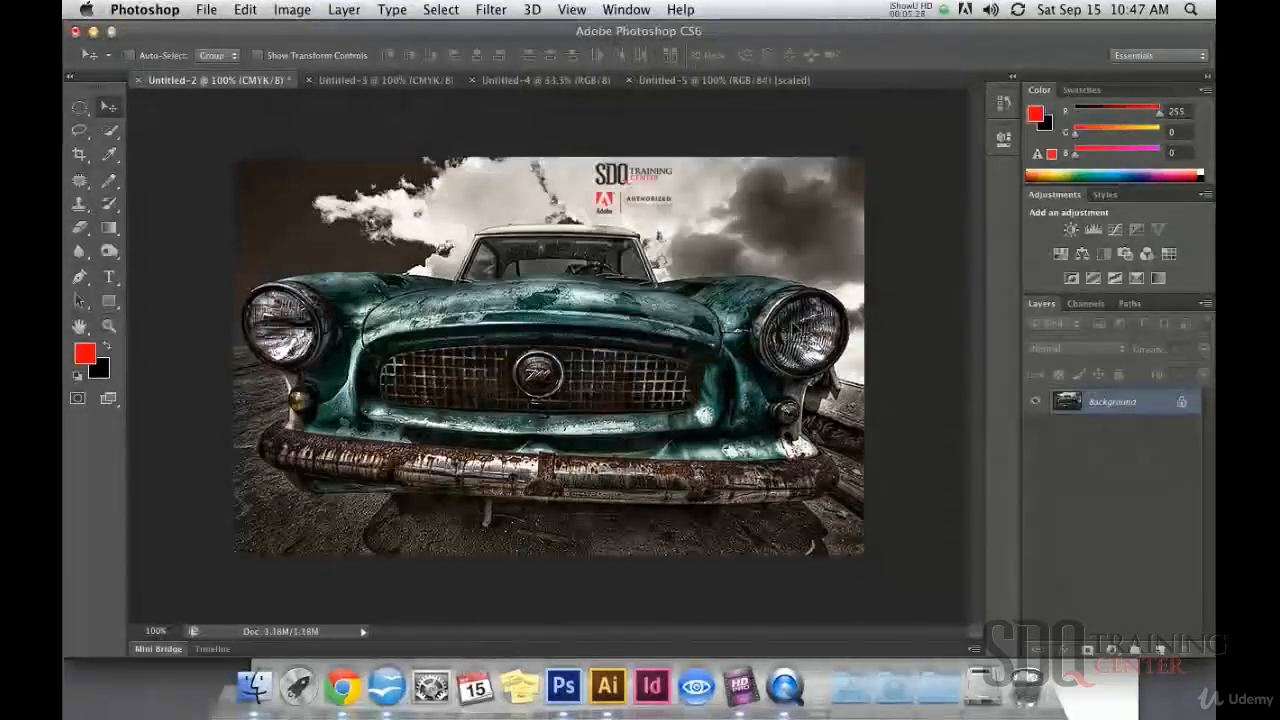